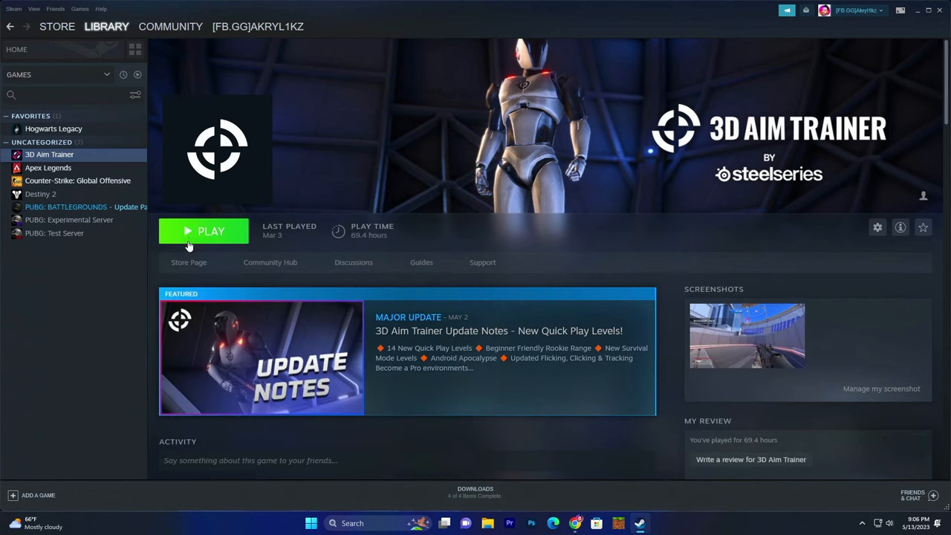
# Launch 3D Aim Trainer from the Steam library and accept its license agreement
pyautogui.click(210, 231)
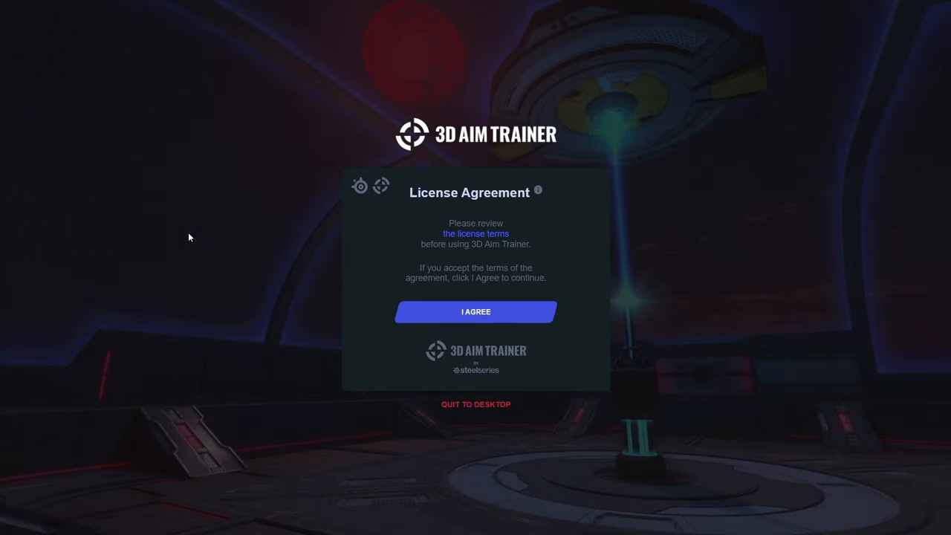
pyautogui.click(475, 311)
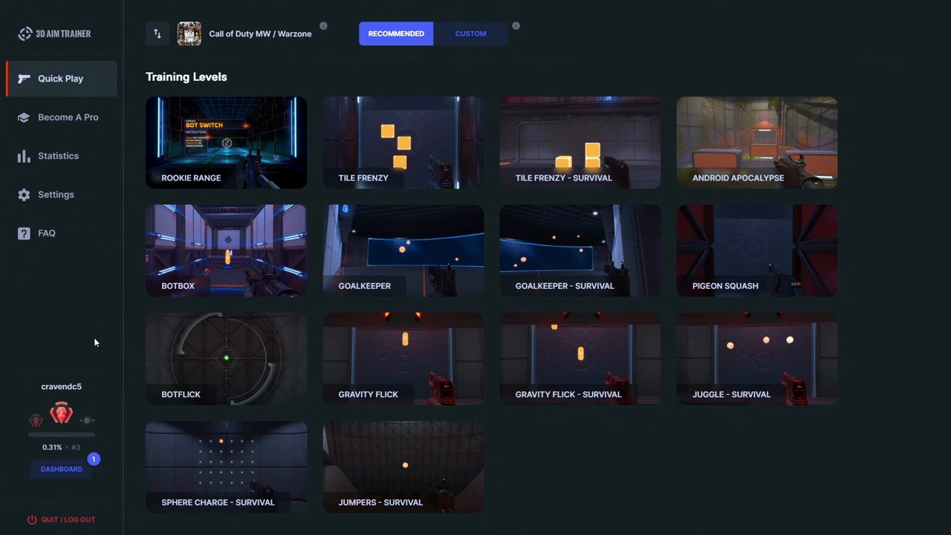
# Show Game Settings with Call of Duty MW / Warzone synced, sensitivity 6.3 and FOV 120
pyautogui.click(67, 117)
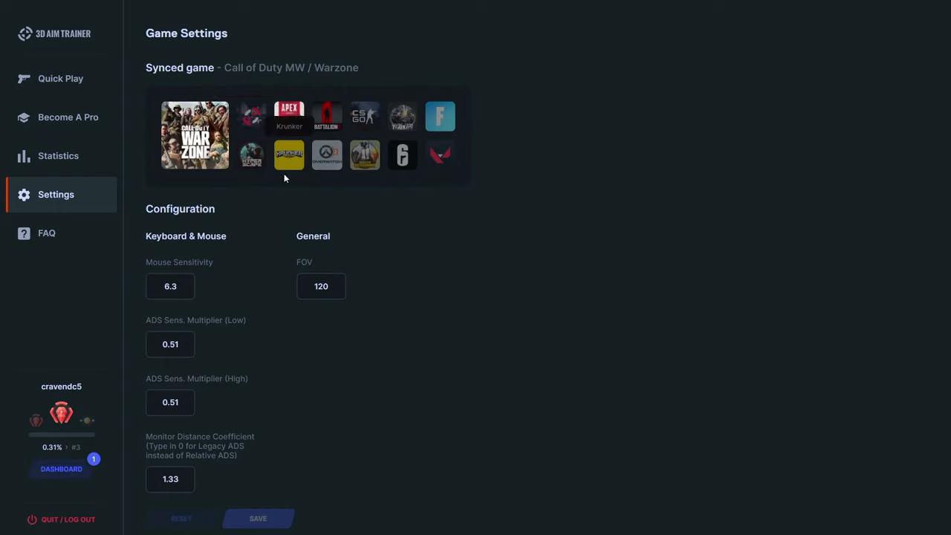
pyautogui.moveTo(251, 154)
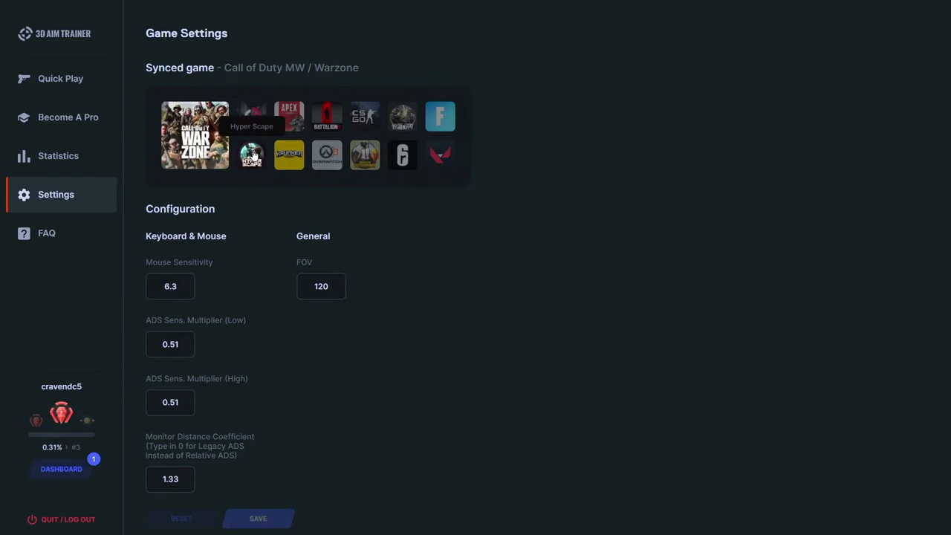
pyautogui.moveTo(426, 250)
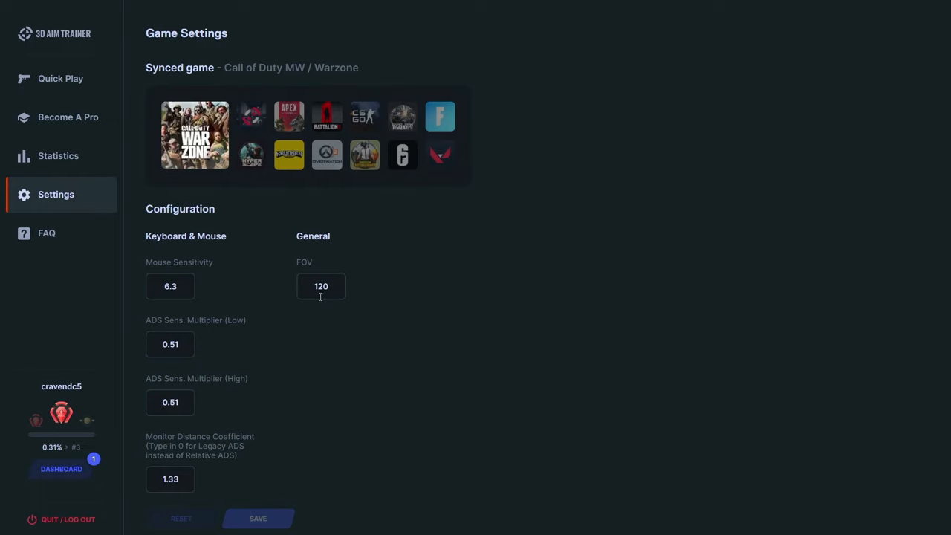
pyautogui.moveTo(208, 350)
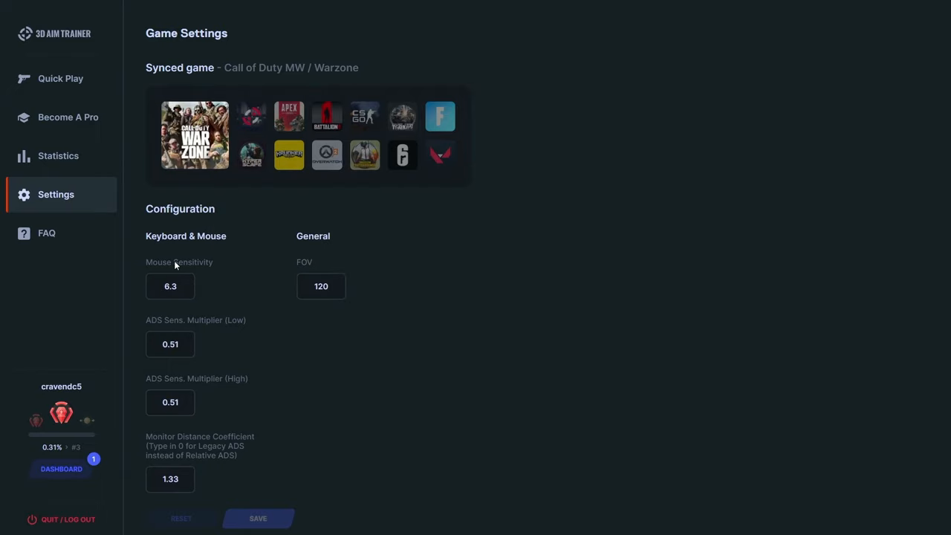
pyautogui.scroll(-3)
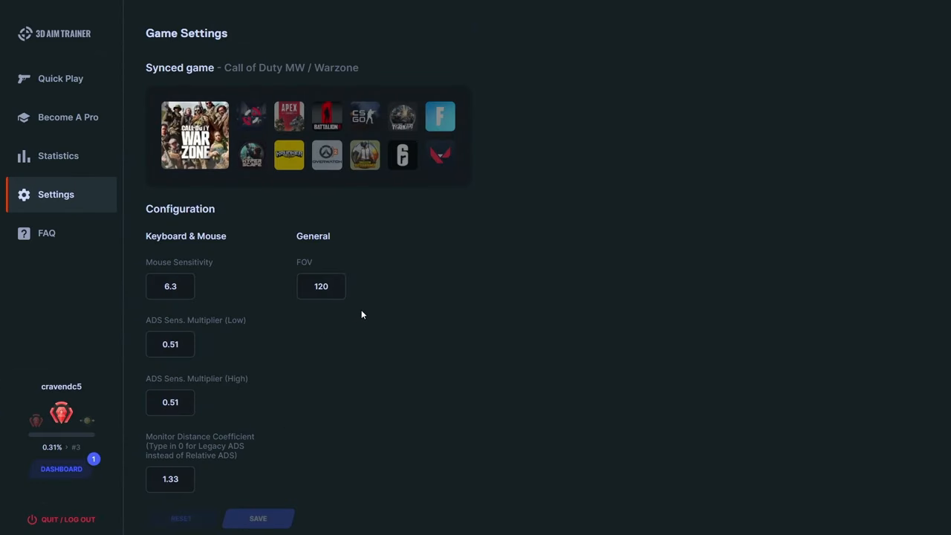
pyautogui.moveTo(373, 283)
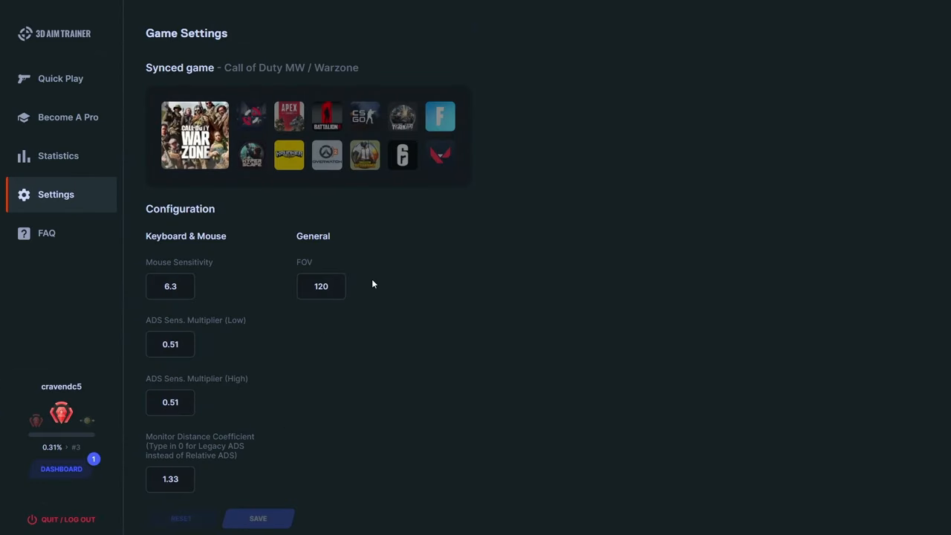
pyautogui.moveTo(363, 274)
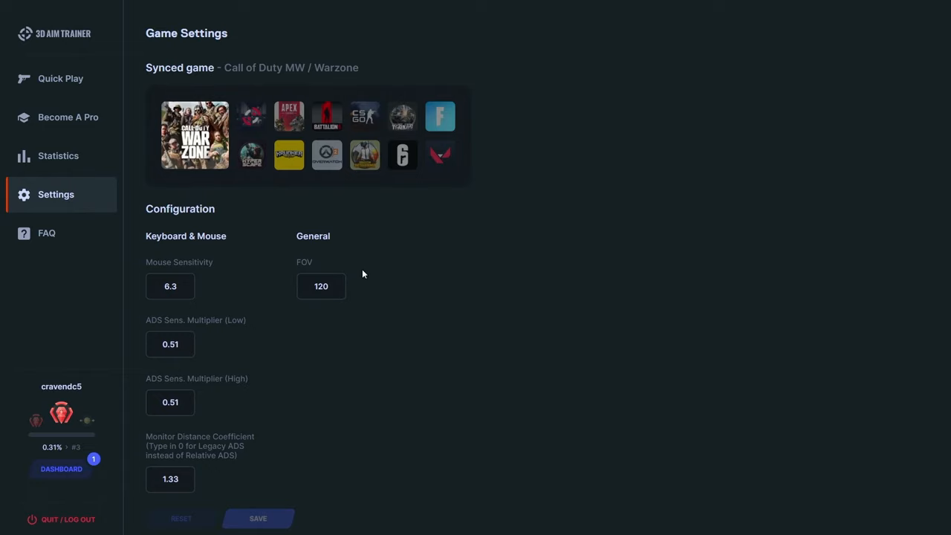
pyautogui.moveTo(56, 133)
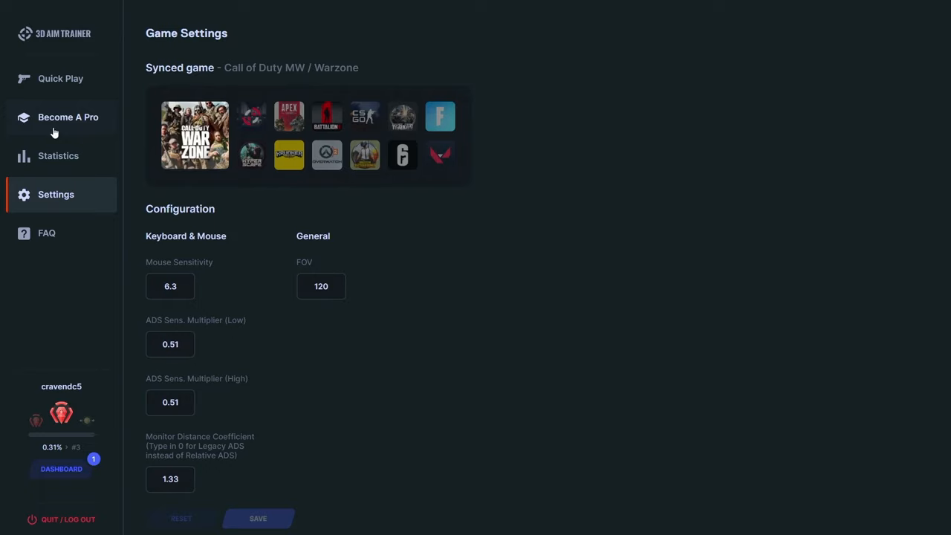
pyautogui.moveTo(55, 140)
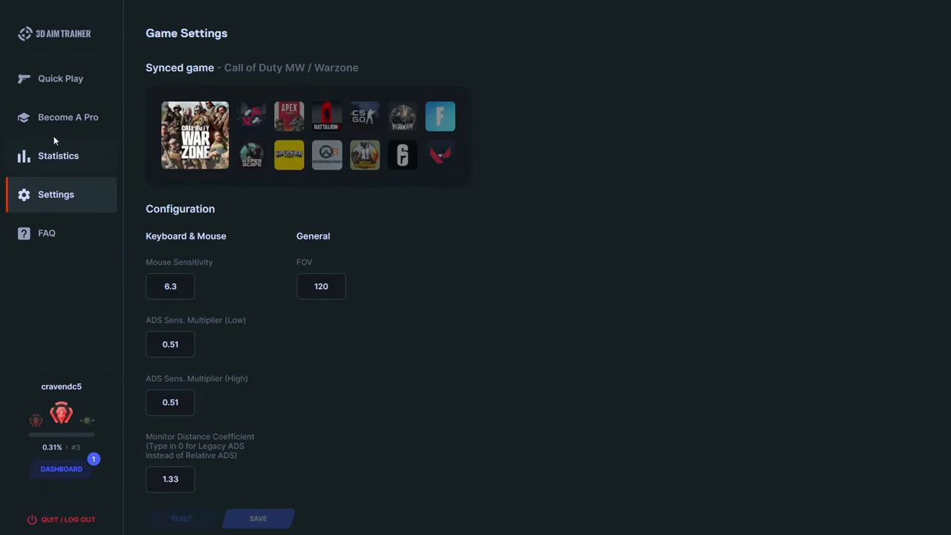
# Show the Become A Pro overview with Global Aim Rank 322nd and category rankings
pyautogui.click(68, 117)
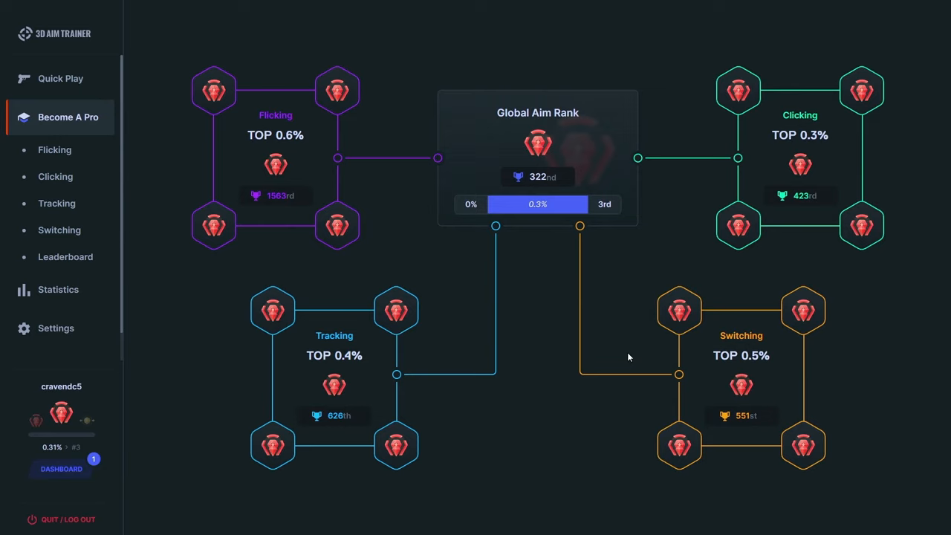
pyautogui.moveTo(384, 383)
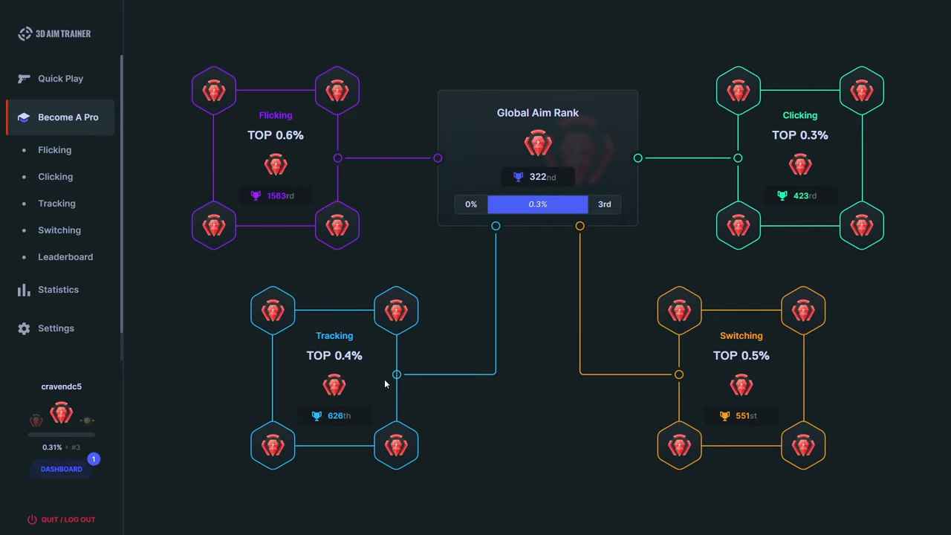
pyautogui.moveTo(776, 409)
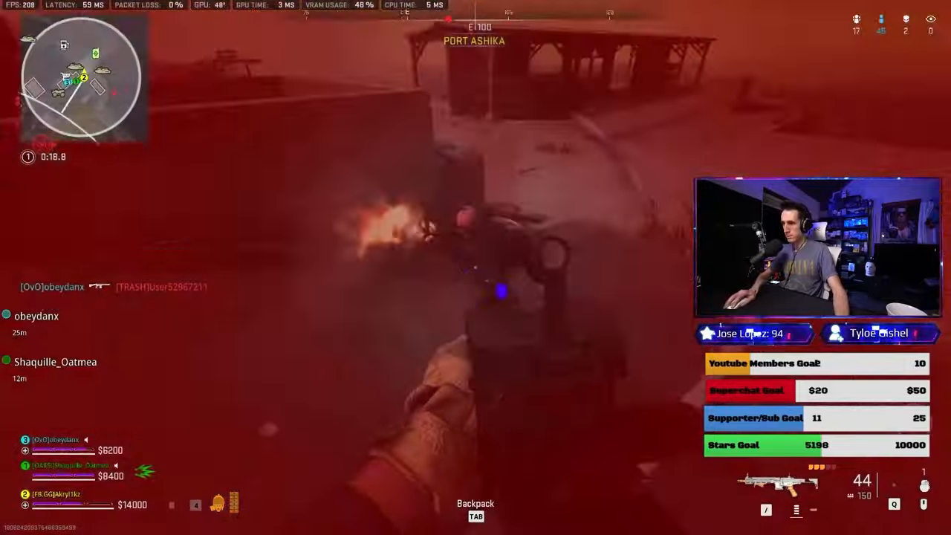
# Return from the Warzone clip to the Tracking page with Grand Master III assessments
pyautogui.click(475, 267)
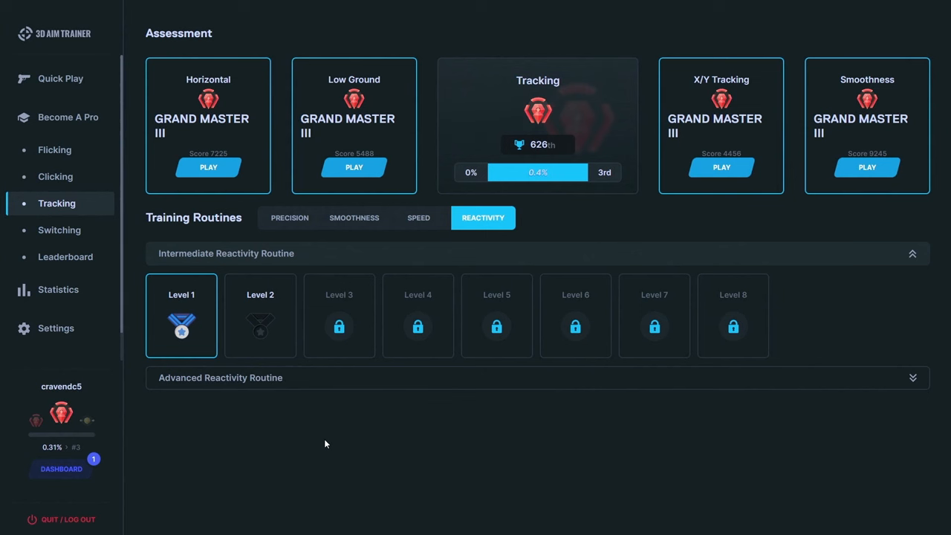
# Review basic precision levels 1–3 details with highscores 4500 and 4374, then dismiss the panel
pyautogui.click(290, 218)
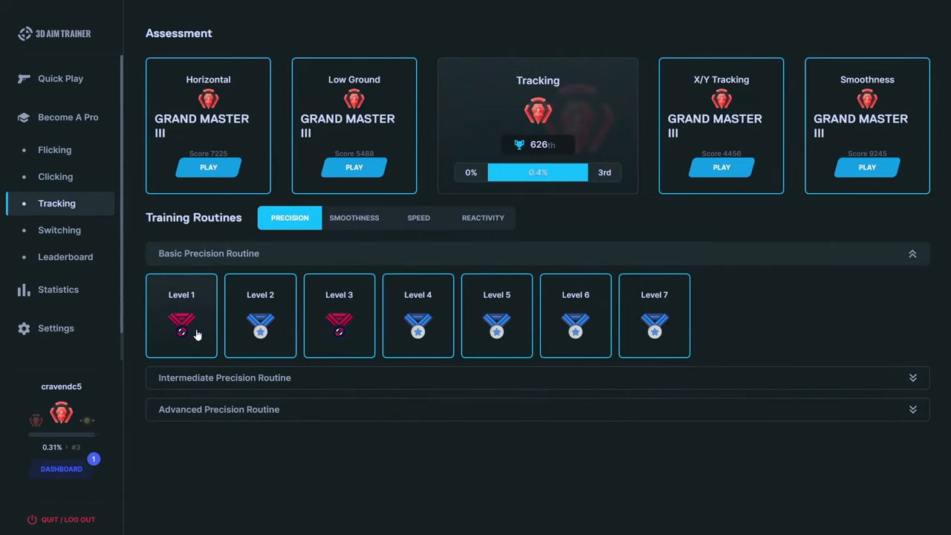
pyautogui.click(181, 316)
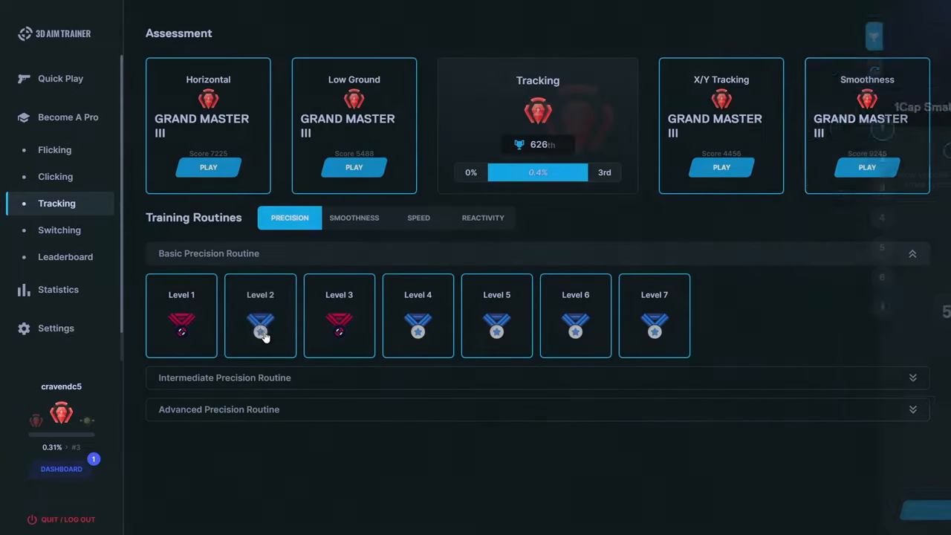
pyautogui.click(260, 315)
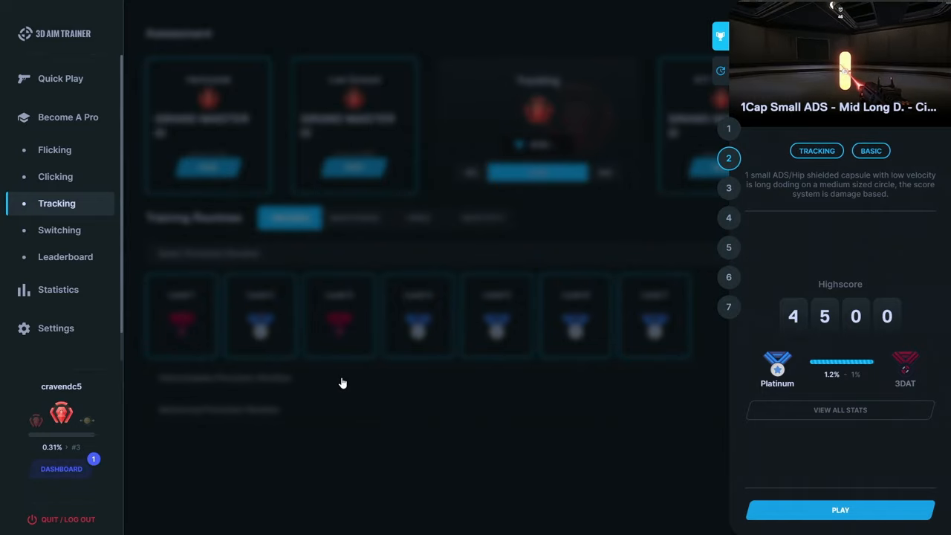
pyautogui.click(728, 188)
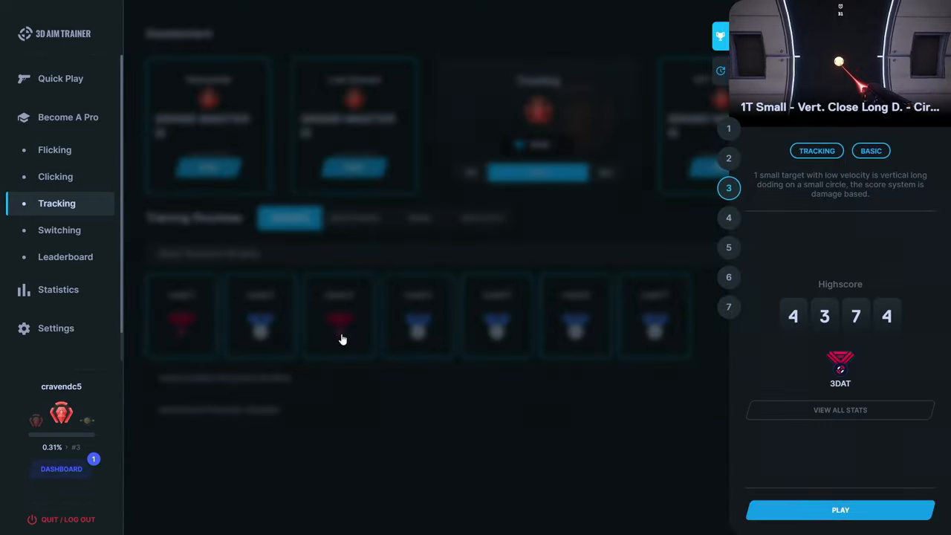
pyautogui.moveTo(355, 349)
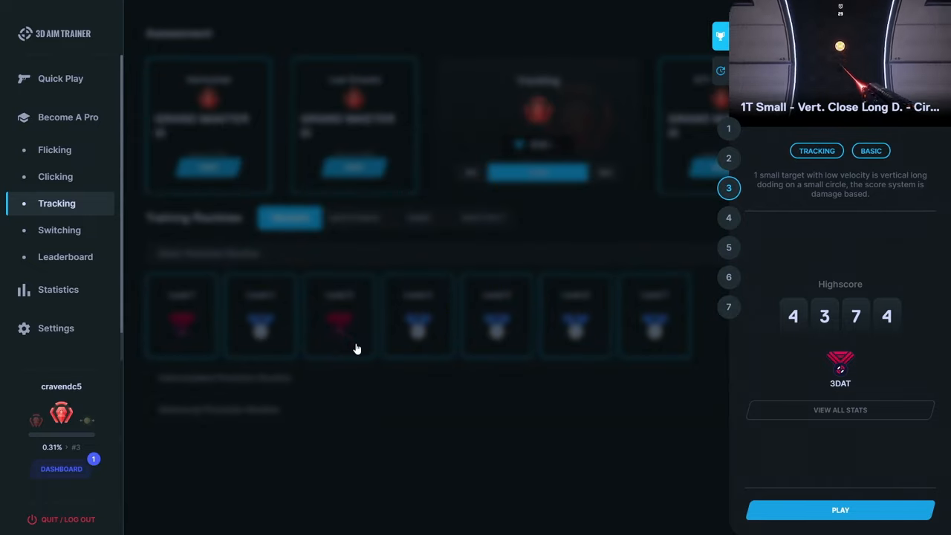
pyautogui.click(728, 218)
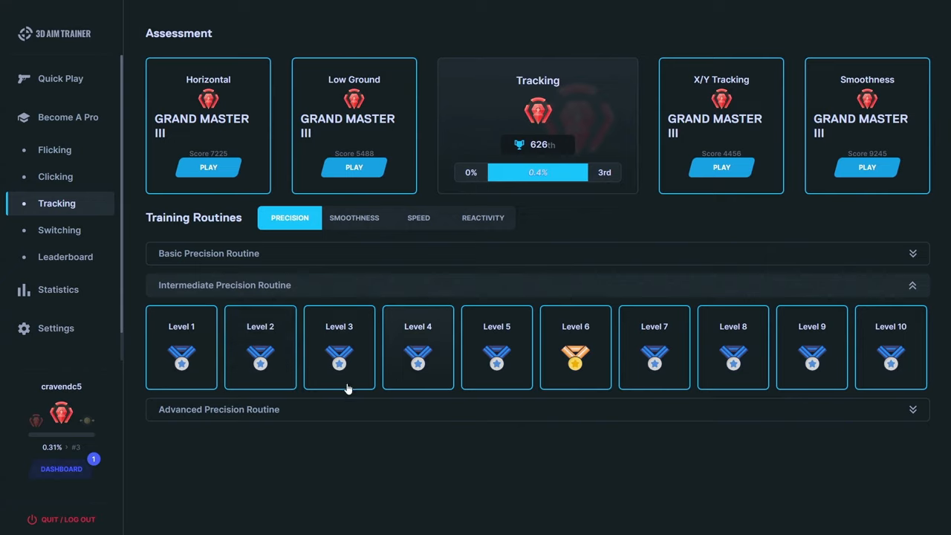
pyautogui.moveTo(223, 379)
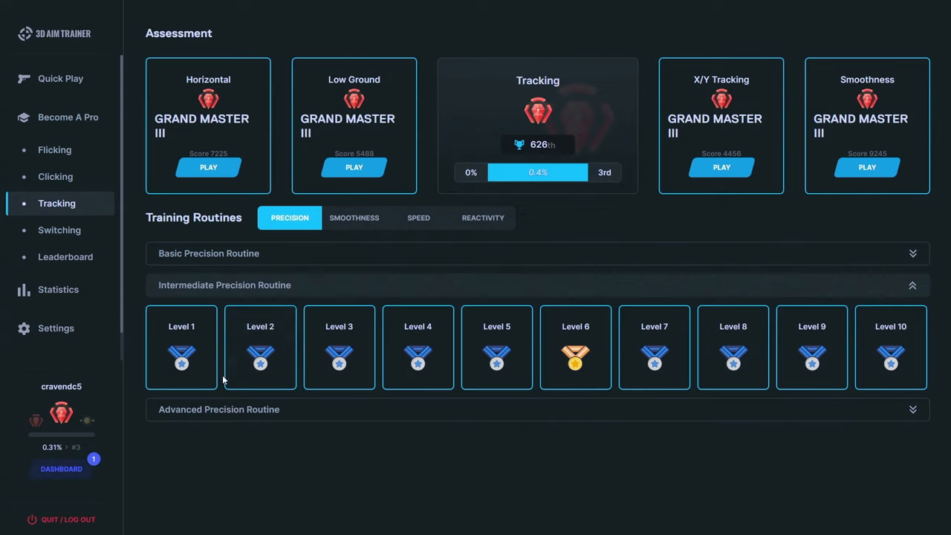
# Expand the Advanced Precision Routine, showing levels 1–2 available and 3–9 locked
pyautogui.click(219, 409)
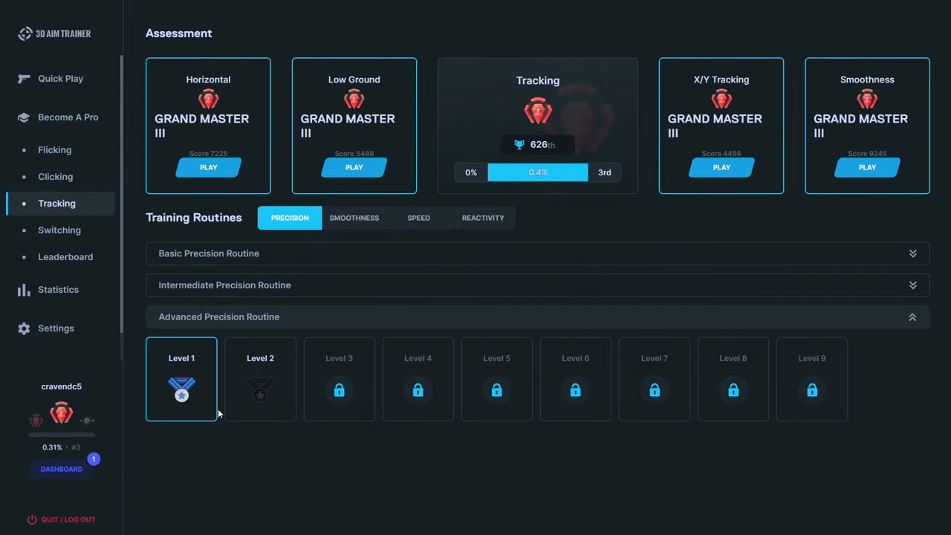
pyautogui.moveTo(219, 297)
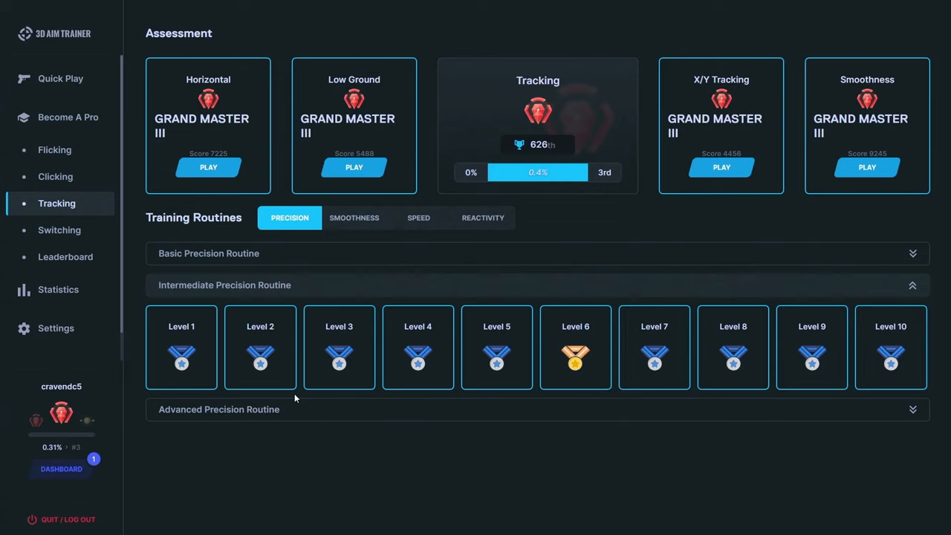
pyautogui.moveTo(304, 456)
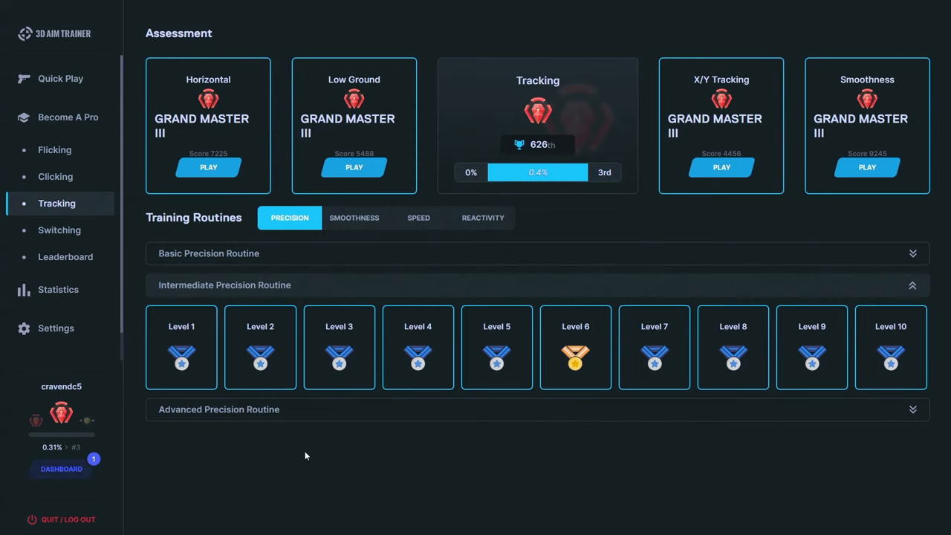
pyautogui.moveTo(292, 447)
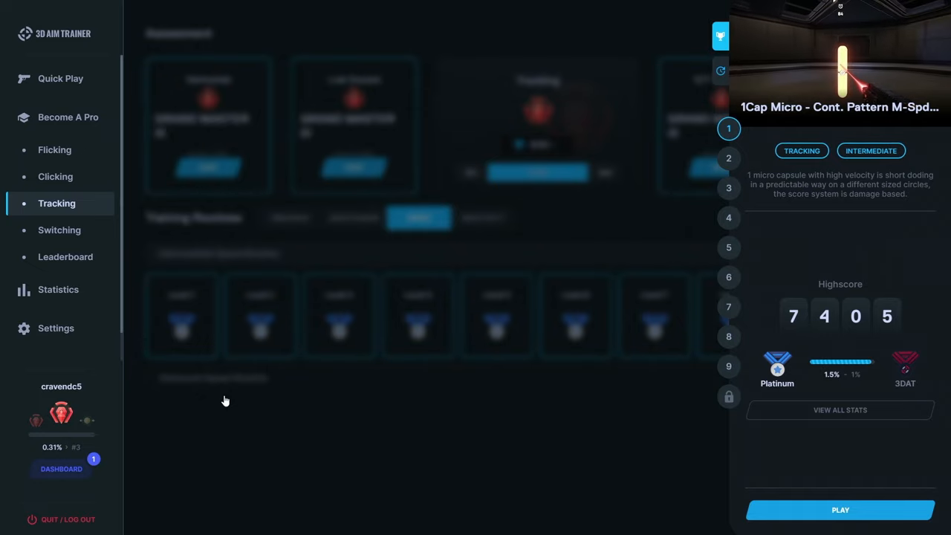
# View reactivity Level 1 details with its 7405 high score, then dismiss the panel
pyautogui.click(729, 187)
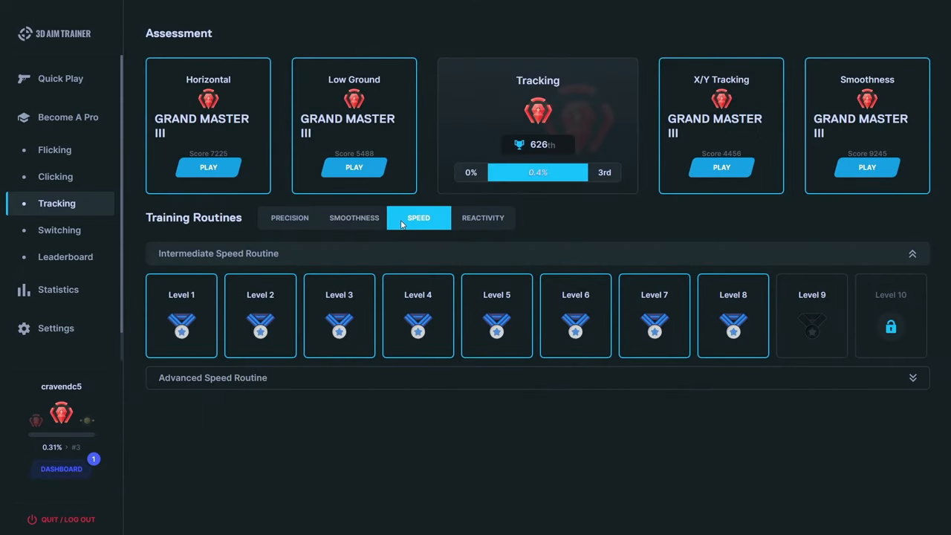
pyautogui.moveTo(353, 223)
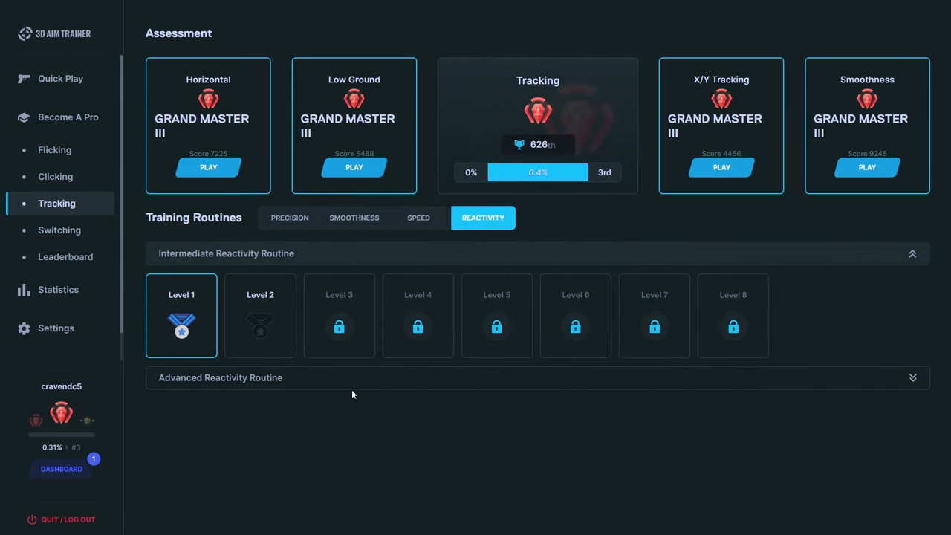
pyautogui.click(181, 316)
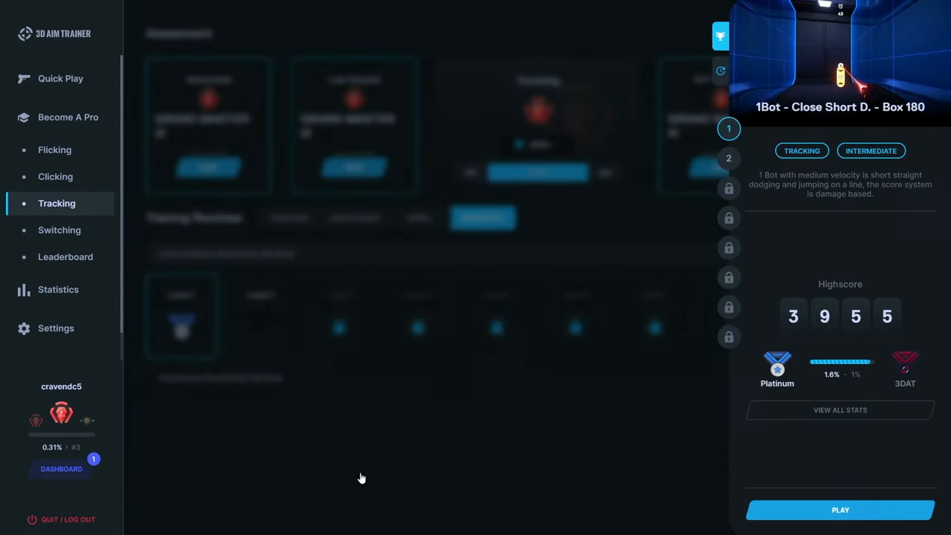
pyautogui.moveTo(248, 318)
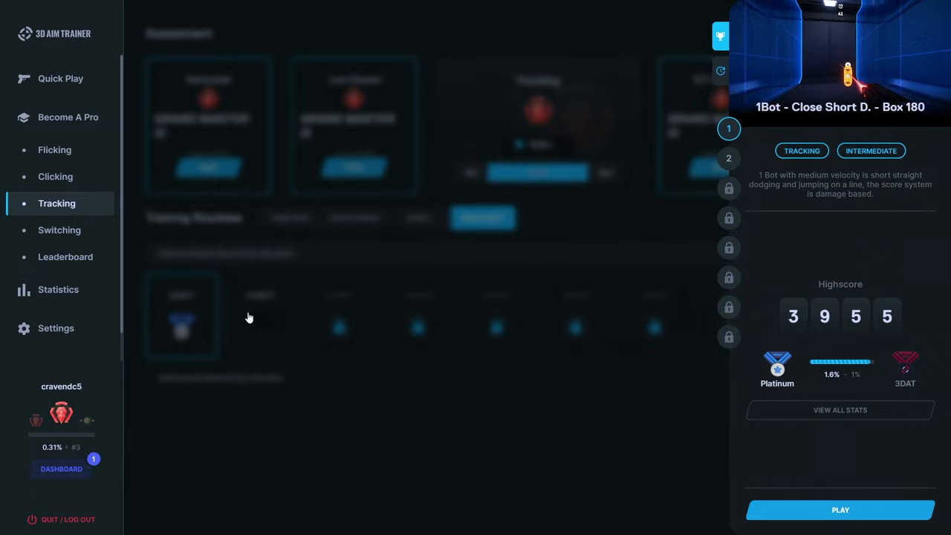
pyautogui.click(729, 157)
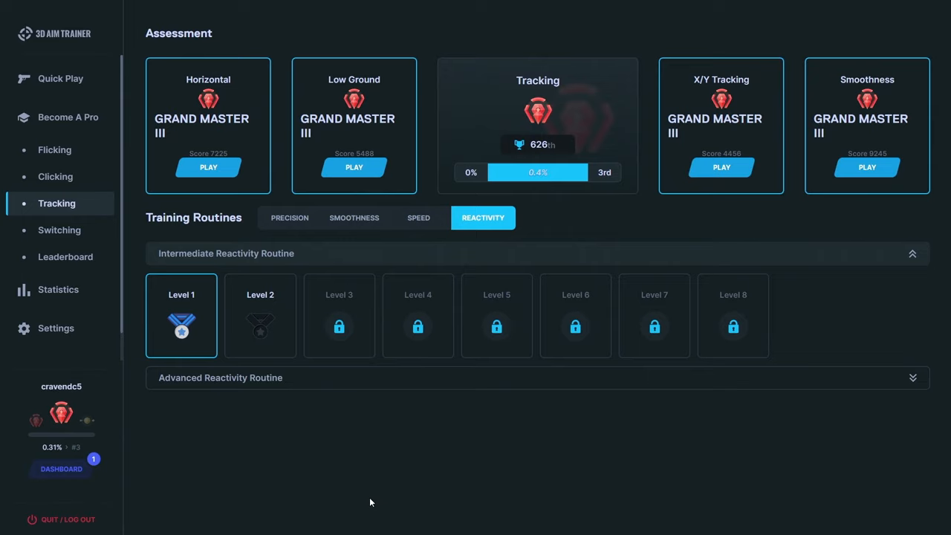
pyautogui.moveTo(337, 237)
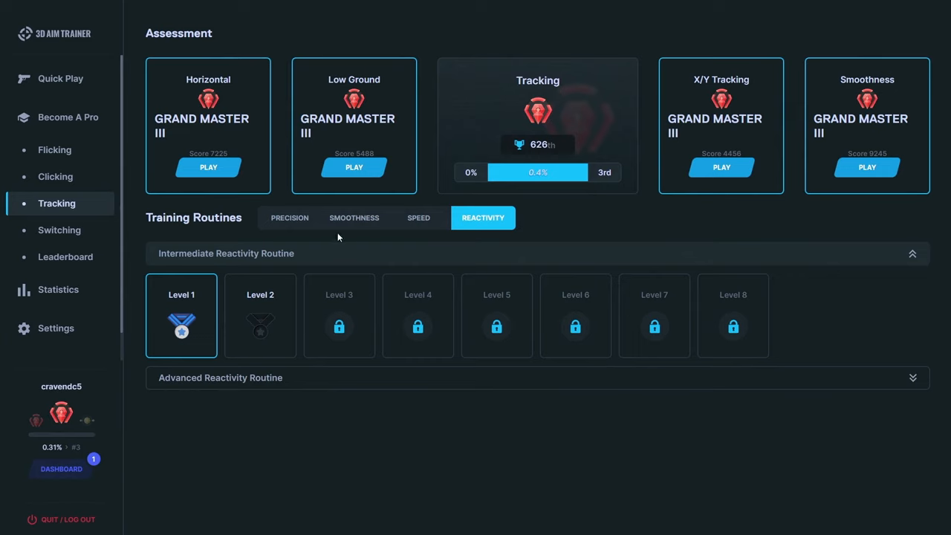
pyautogui.moveTo(475, 240)
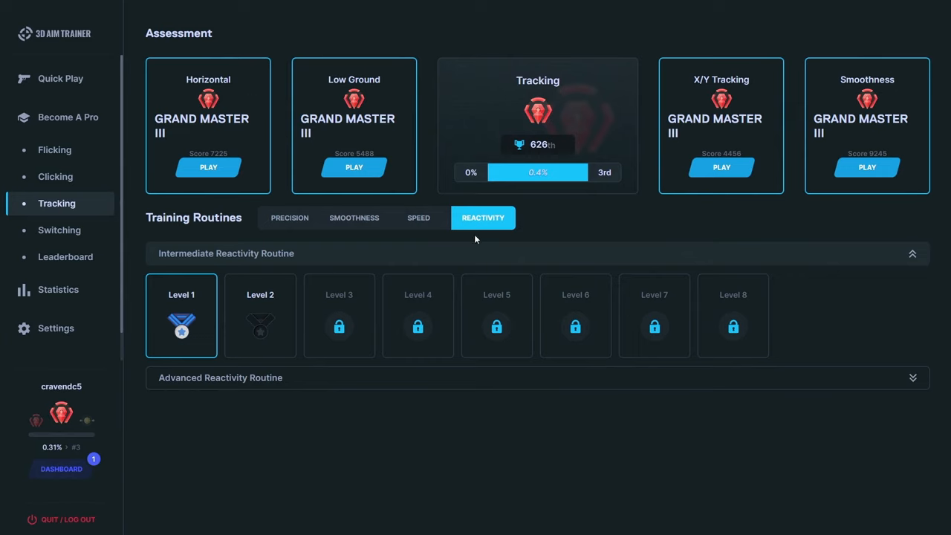
pyautogui.moveTo(389, 403)
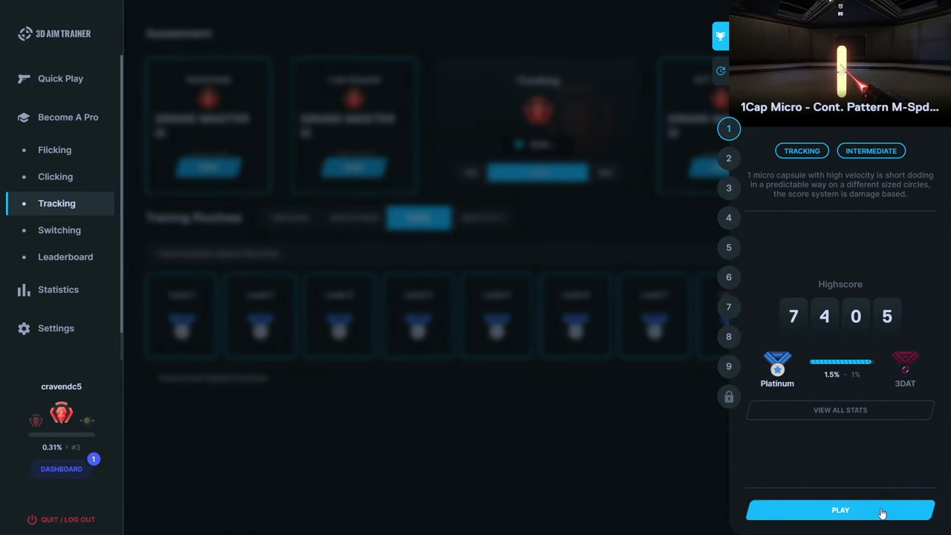
# Start the 1Cap Micro Circle 360 tracking routine and begin firing at the capsule
pyautogui.click(840, 510)
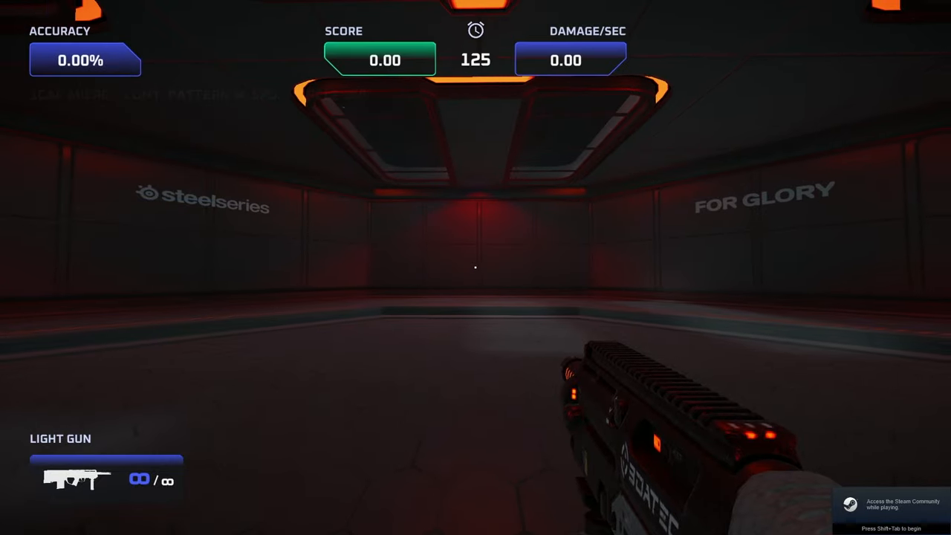
pyautogui.click(476, 268)
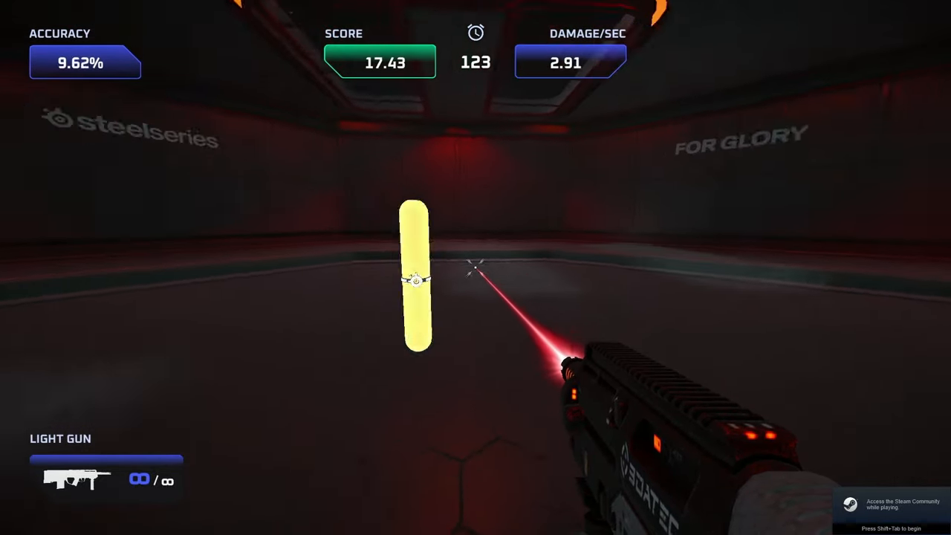
pyautogui.click(475, 268)
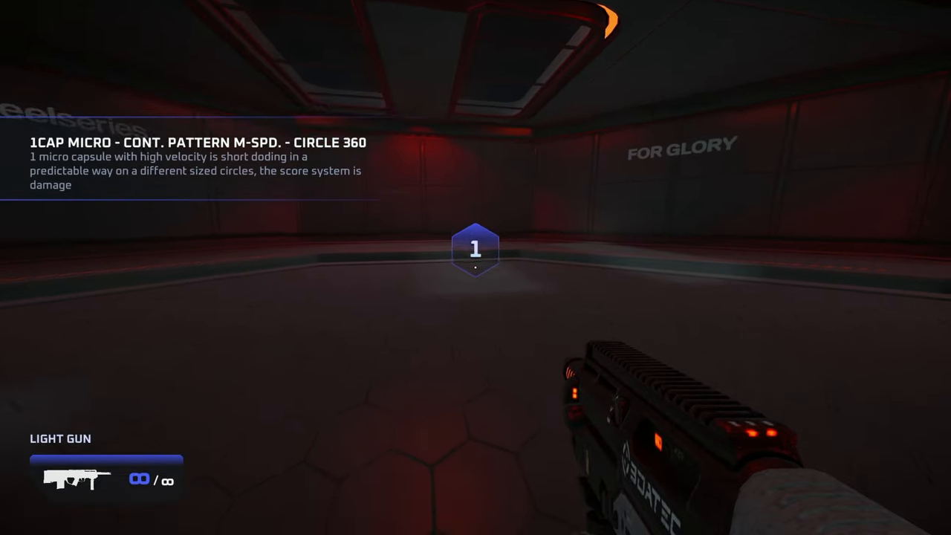
# Keep the laser on the darting capsule throughout the run, building the score past 1,890
pyautogui.click(475, 248)
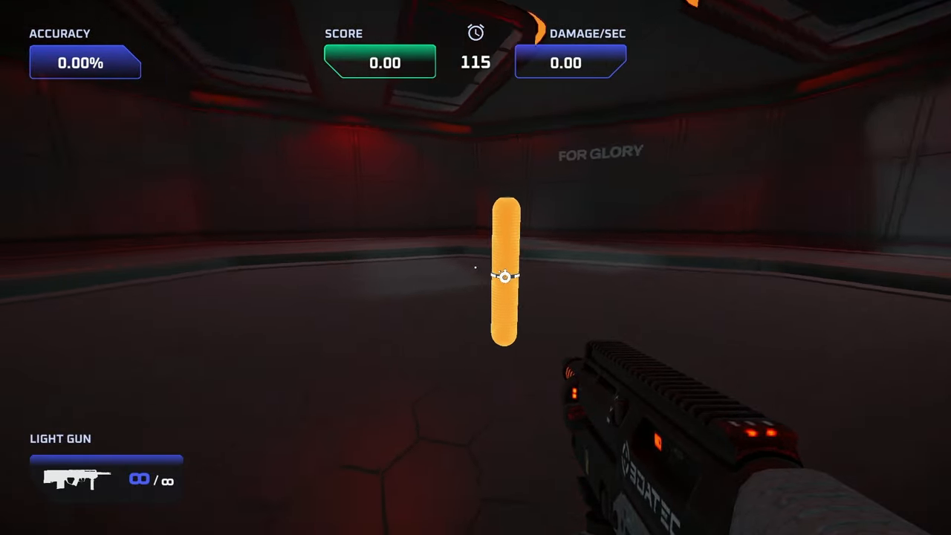
pyautogui.click(505, 279)
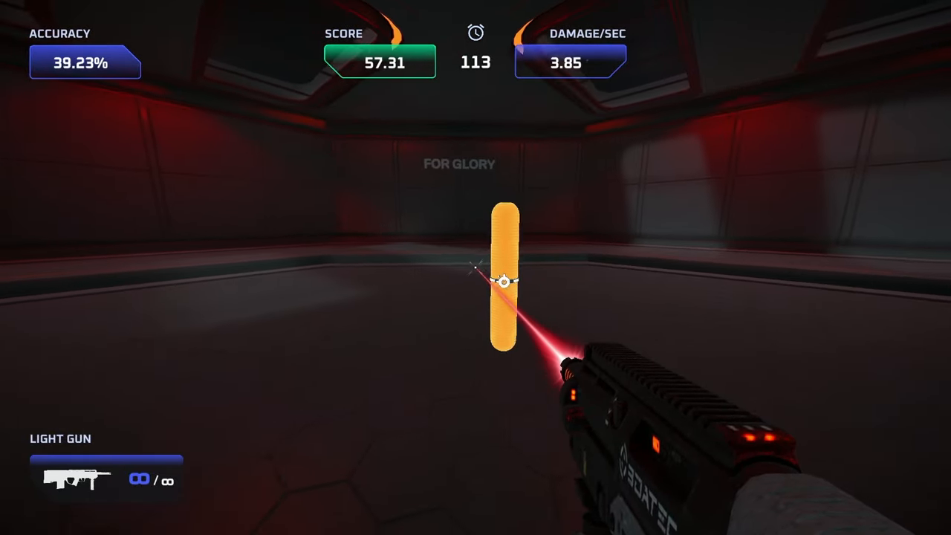
pyautogui.click(505, 281)
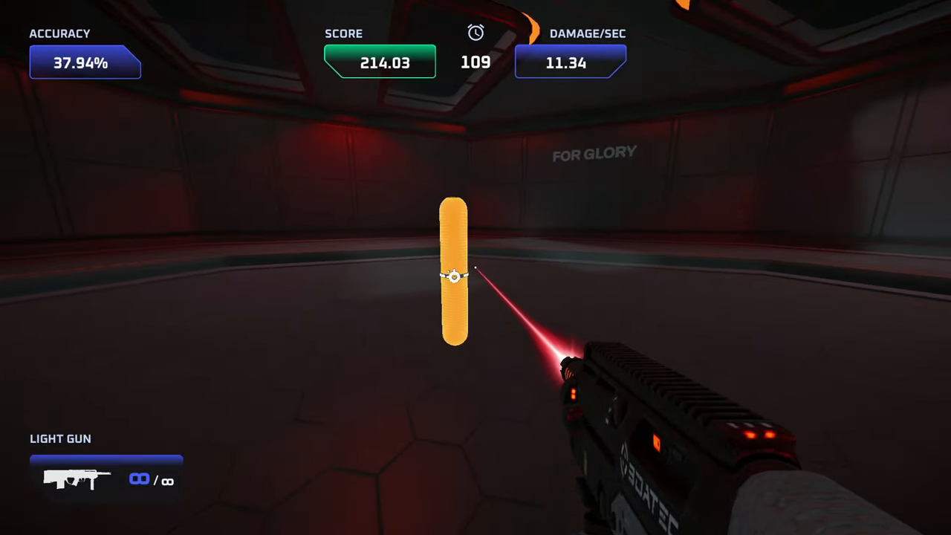
pyautogui.click(461, 278)
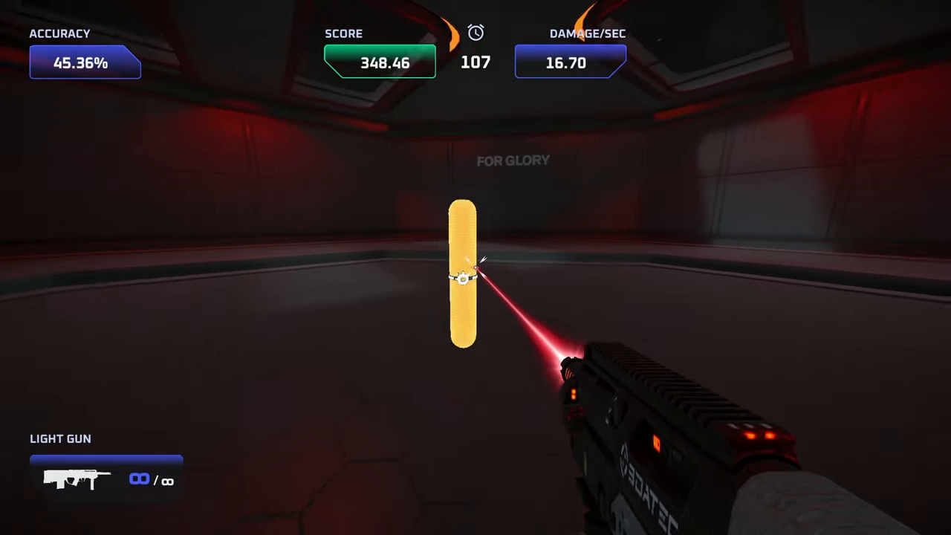
pyautogui.click(464, 279)
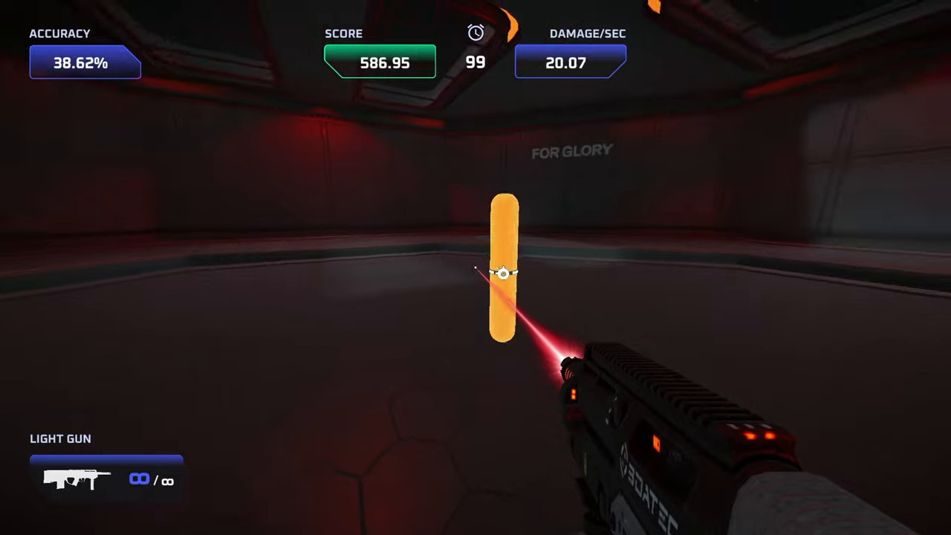
pyautogui.click(501, 274)
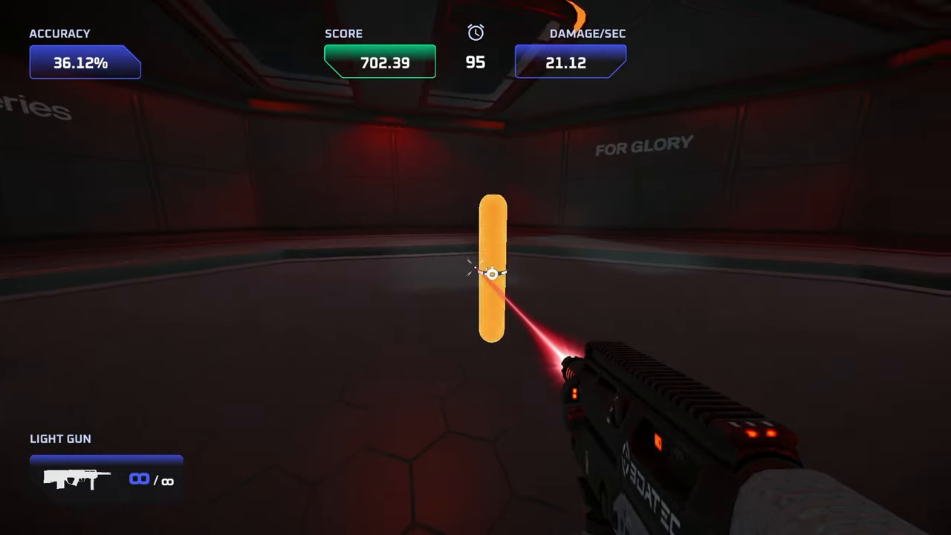
pyautogui.click(476, 267)
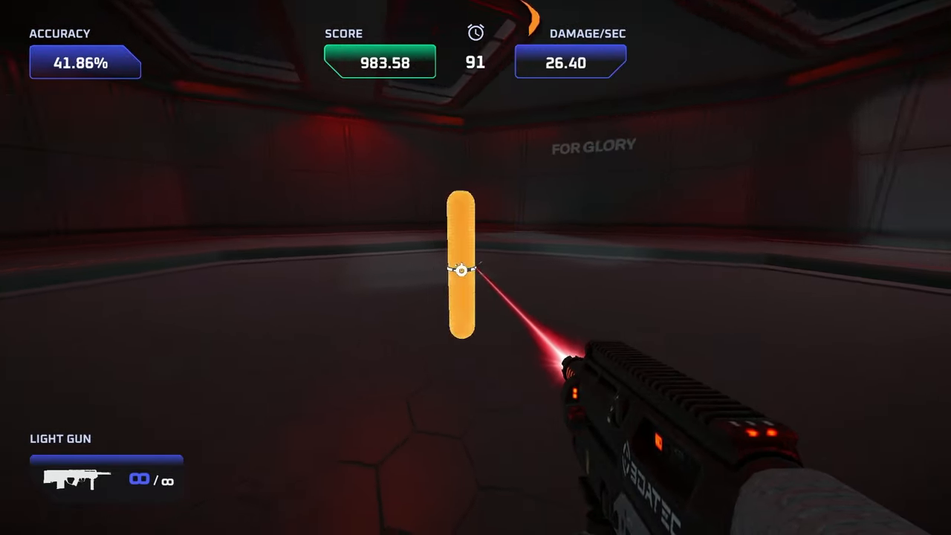
pyautogui.click(461, 270)
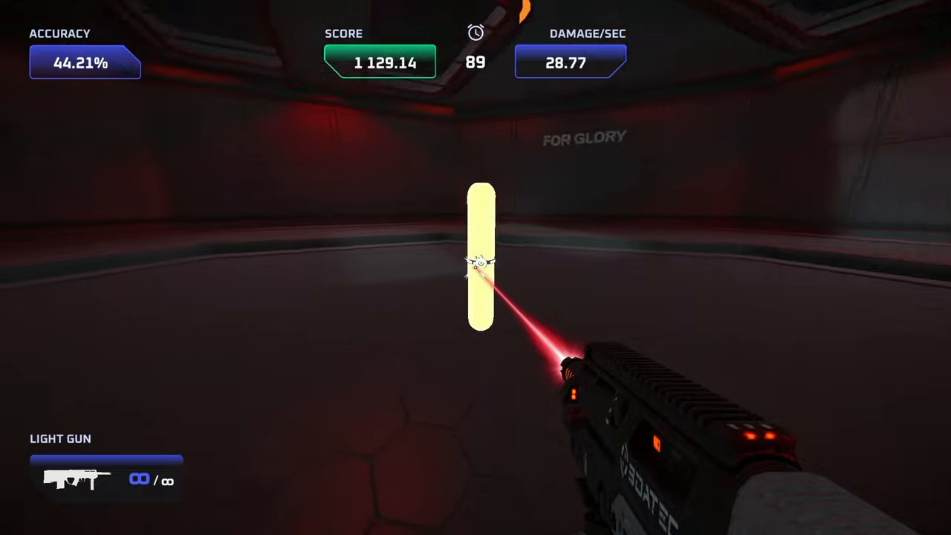
pyautogui.click(475, 267)
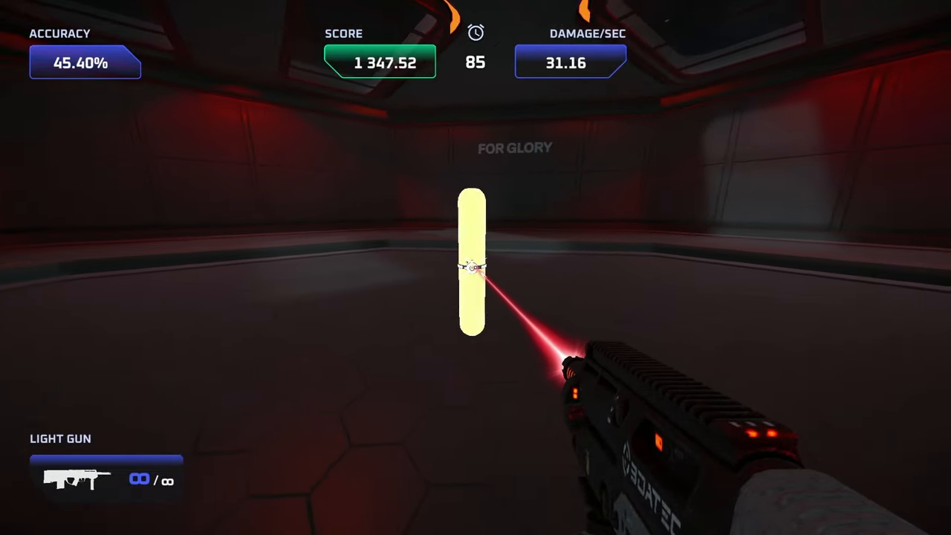
pyautogui.click(475, 268)
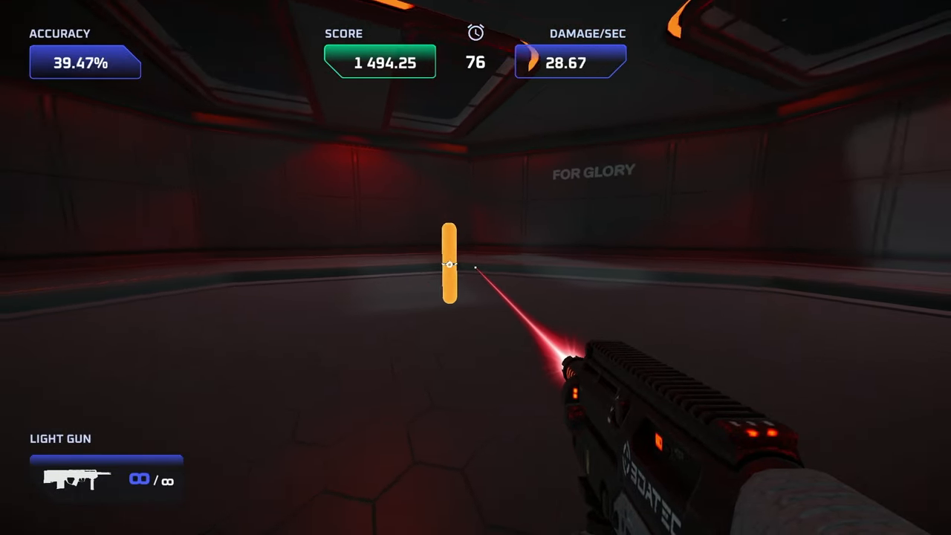
pyautogui.click(475, 268)
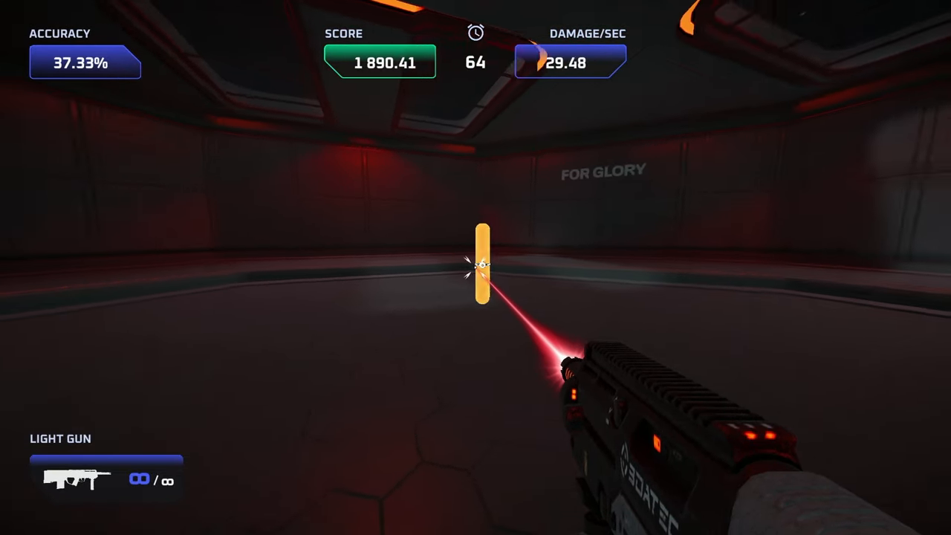
pyautogui.click(479, 267)
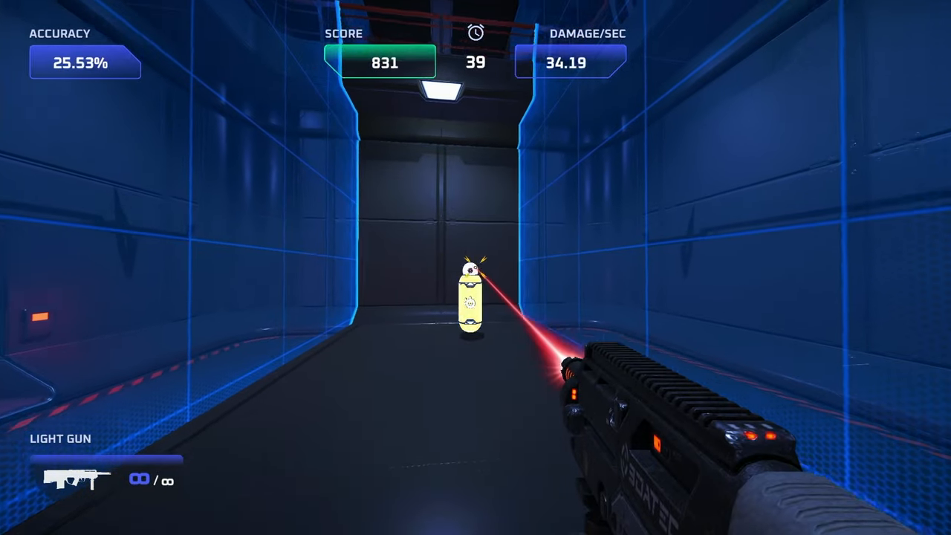
# Track the moving capsule in the blue corridor, raising the score to about 1,258
pyautogui.click(476, 263)
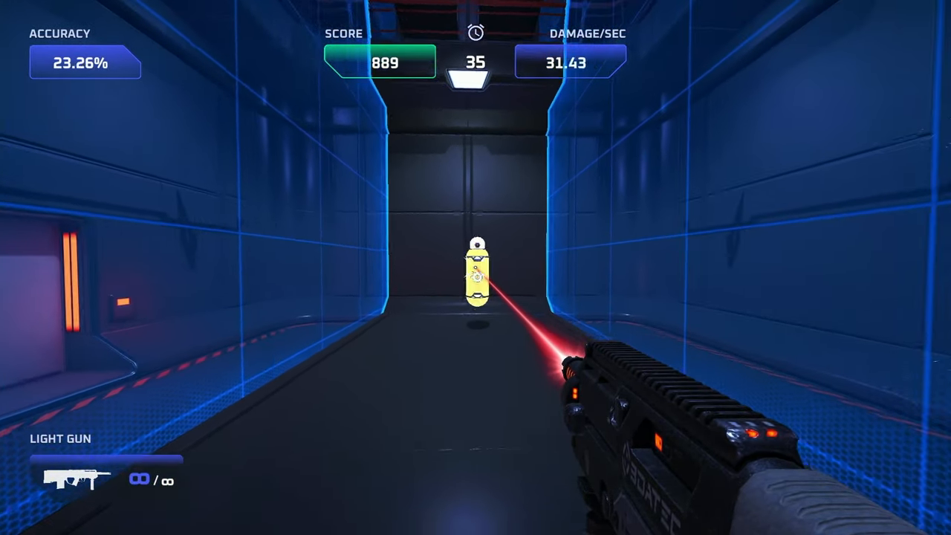
pyautogui.click(475, 290)
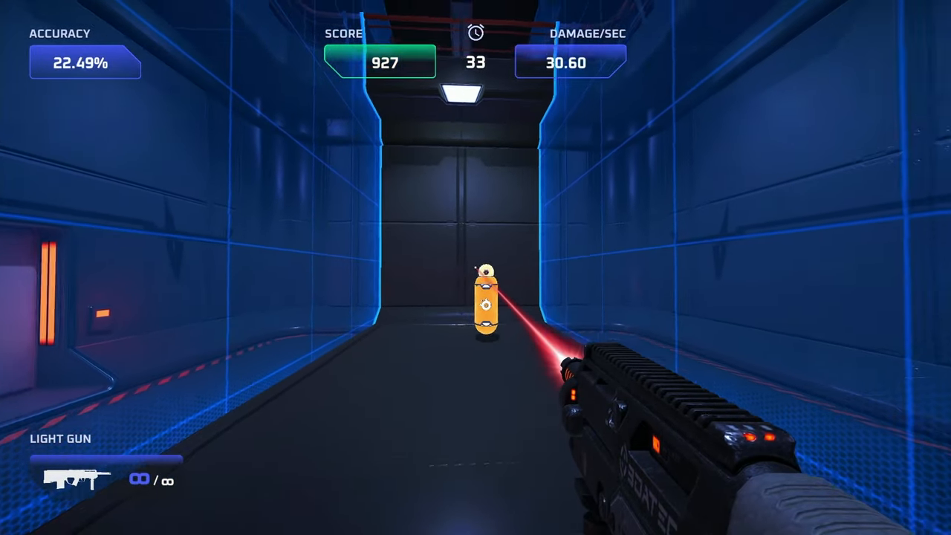
pyautogui.click(487, 301)
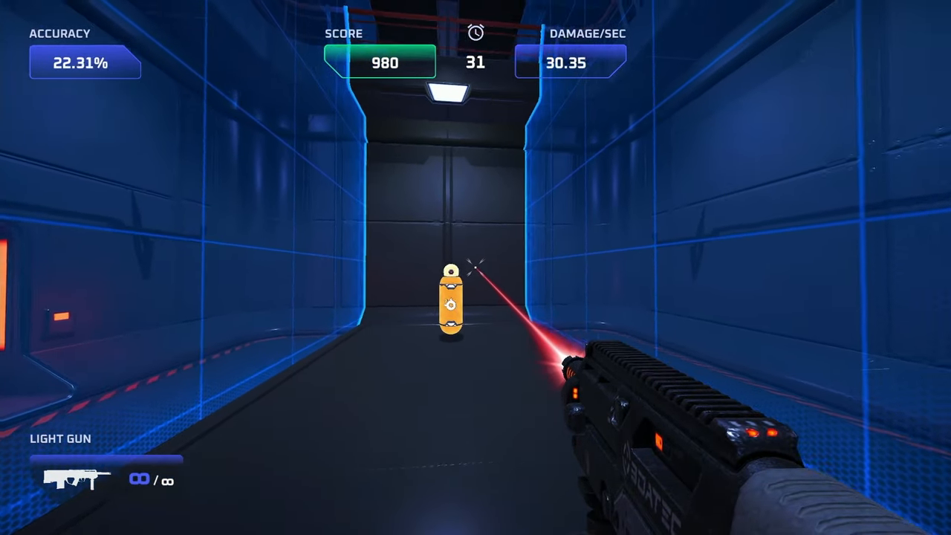
pyautogui.click(464, 297)
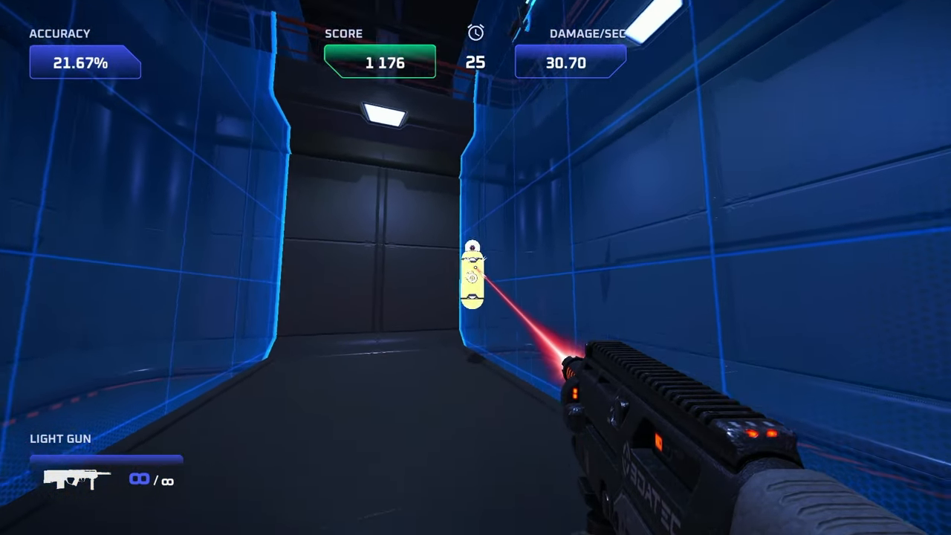
pyautogui.click(479, 275)
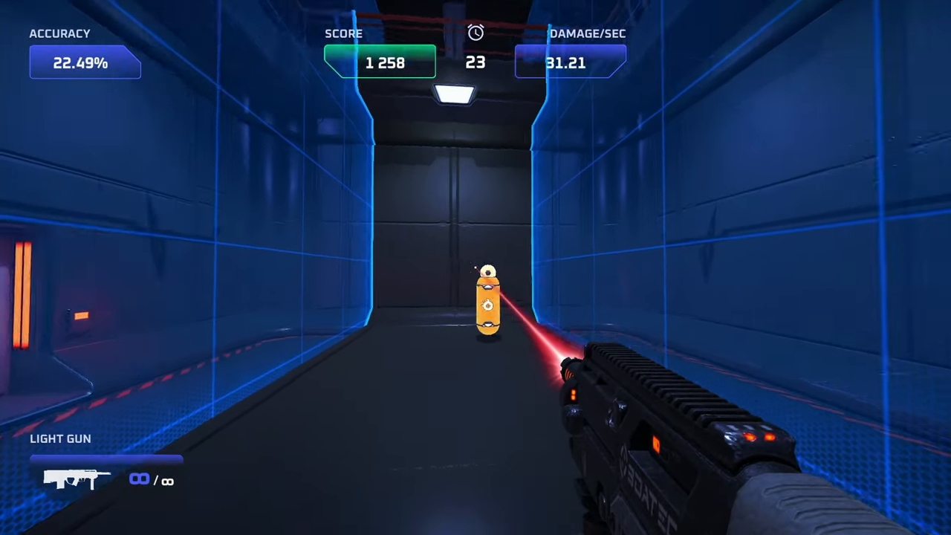
pyautogui.click(486, 312)
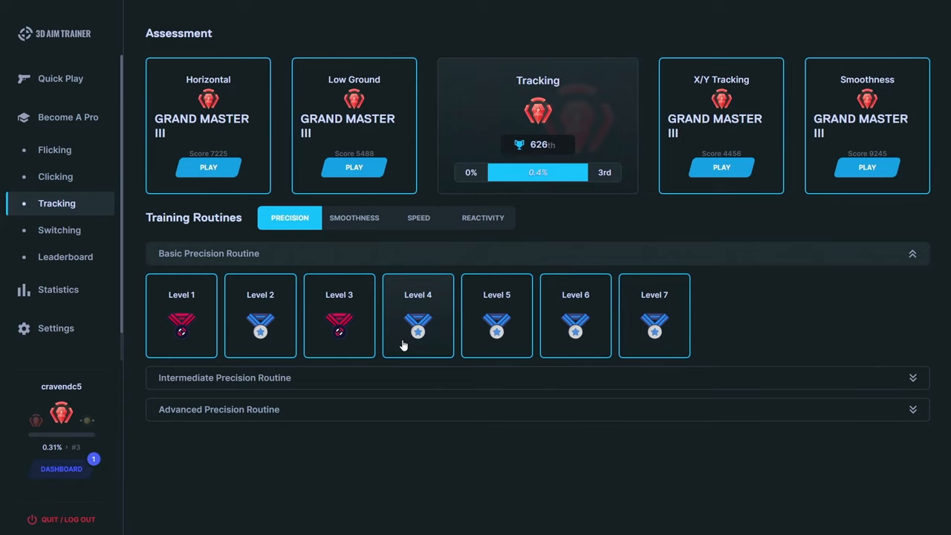
pyautogui.moveTo(167, 305)
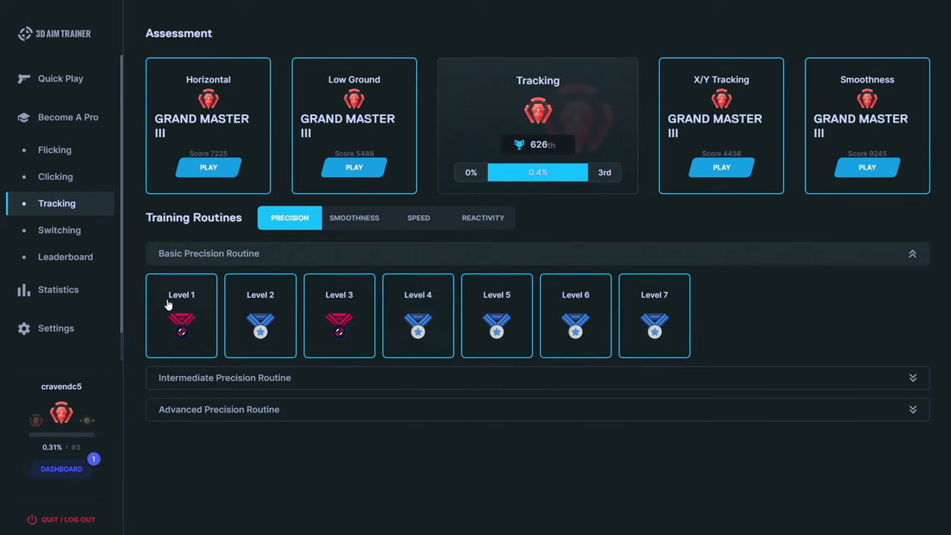
pyautogui.moveTo(208, 119)
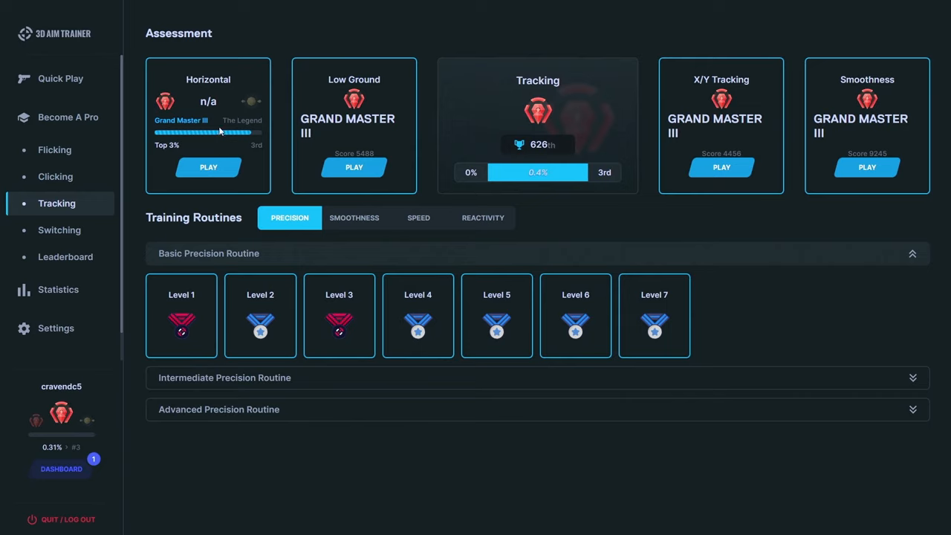
pyautogui.moveTo(191, 102)
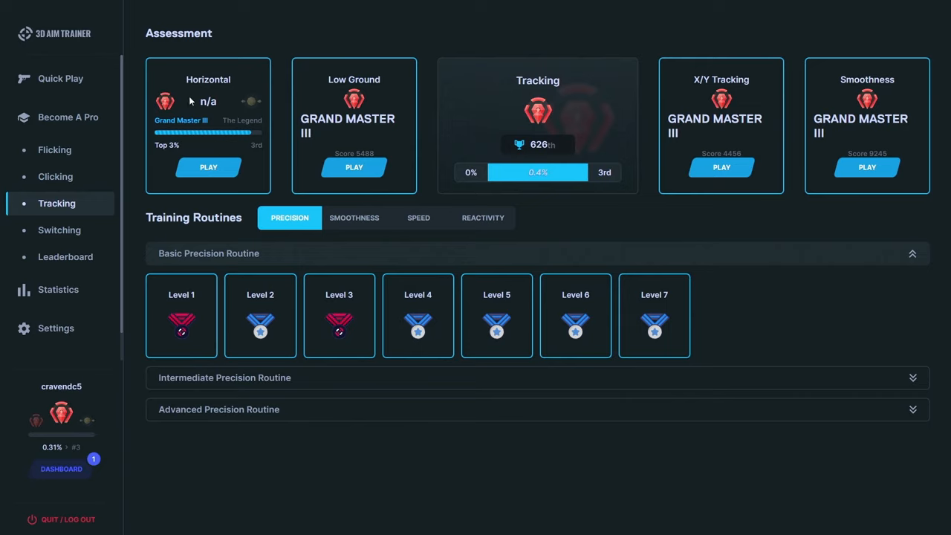
# Browse the Smoothness, Speed and Reactivity training routine lists in turn
pyautogui.click(353, 218)
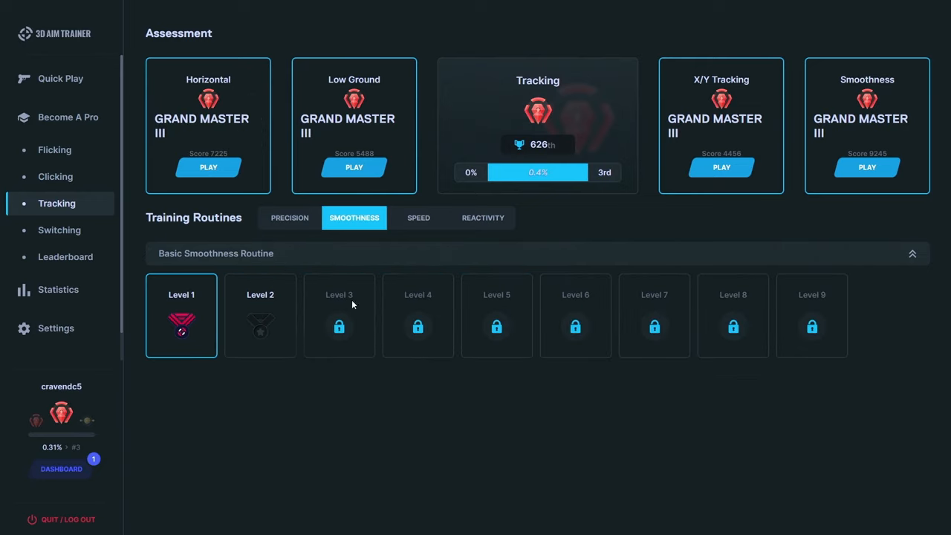
pyautogui.moveTo(197, 329)
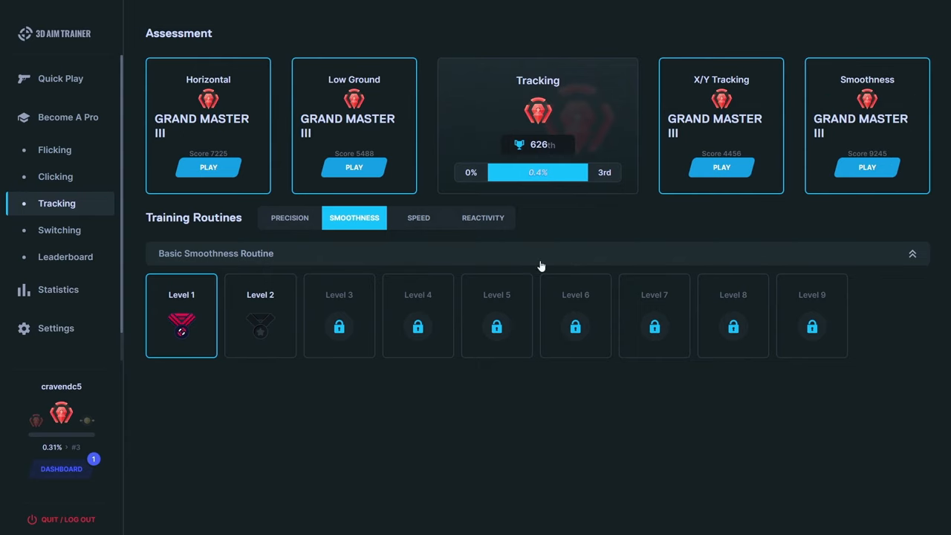
pyautogui.click(419, 218)
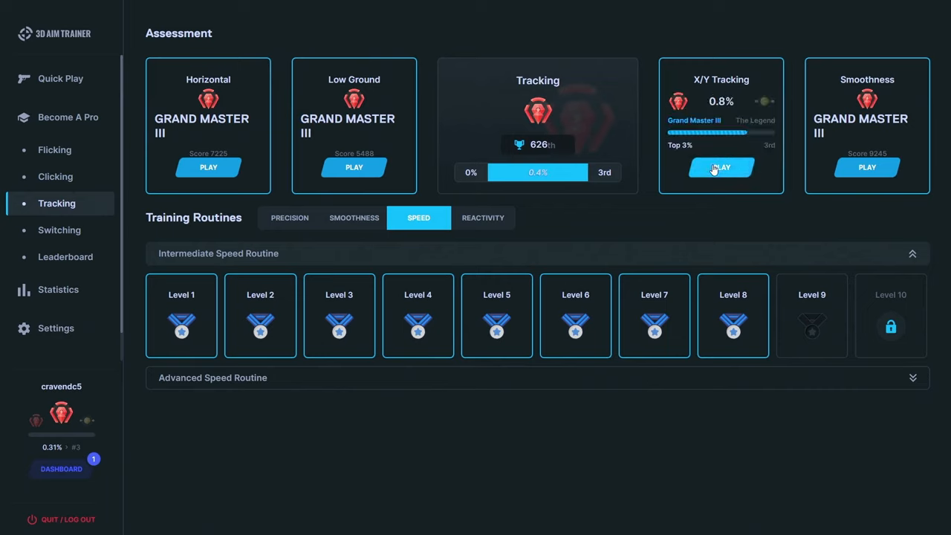
pyautogui.click(482, 218)
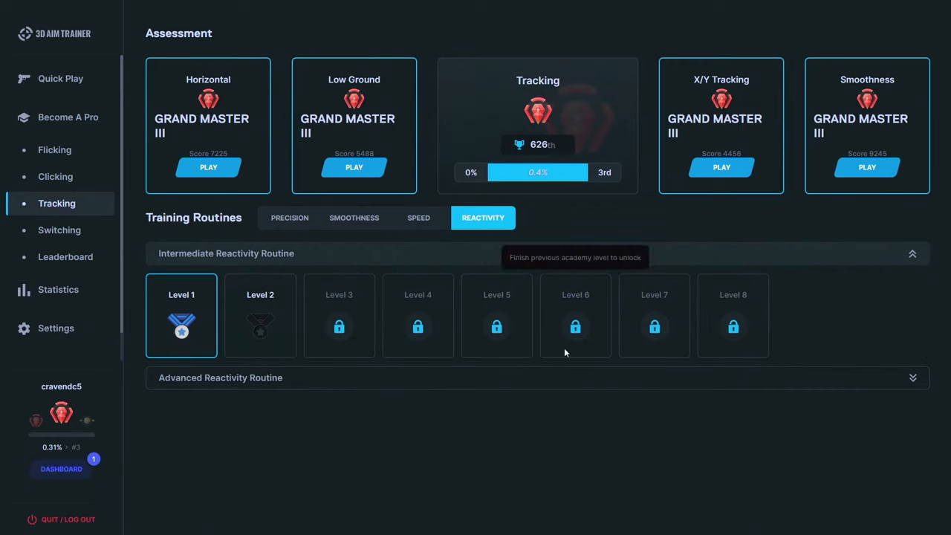
pyautogui.moveTo(460, 369)
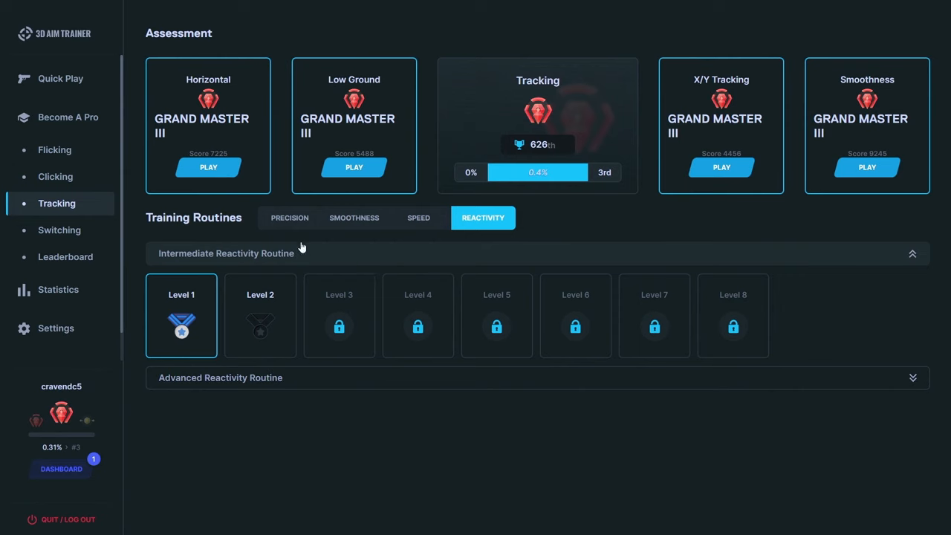
# Return through Precision and Smoothness to the Reactivity routines, then launch a tracking run
pyautogui.click(289, 217)
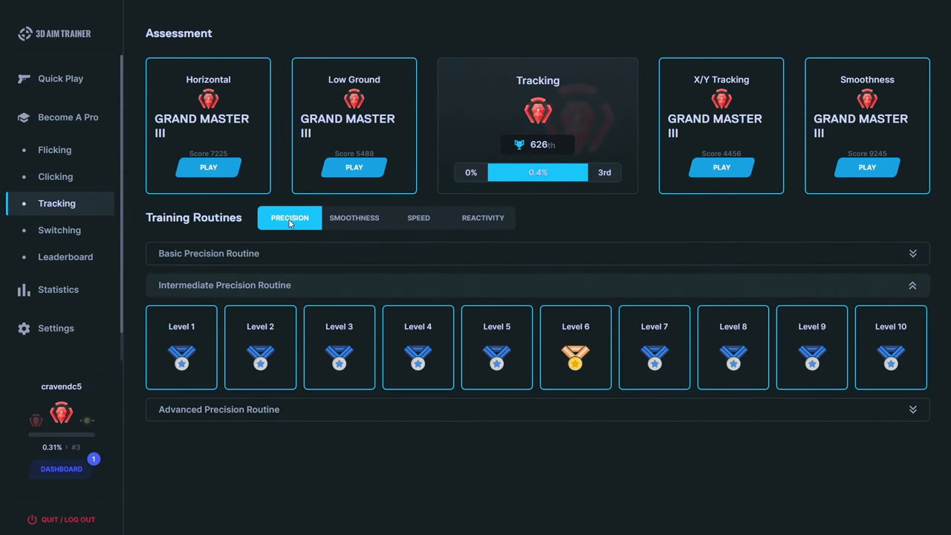
pyautogui.click(353, 218)
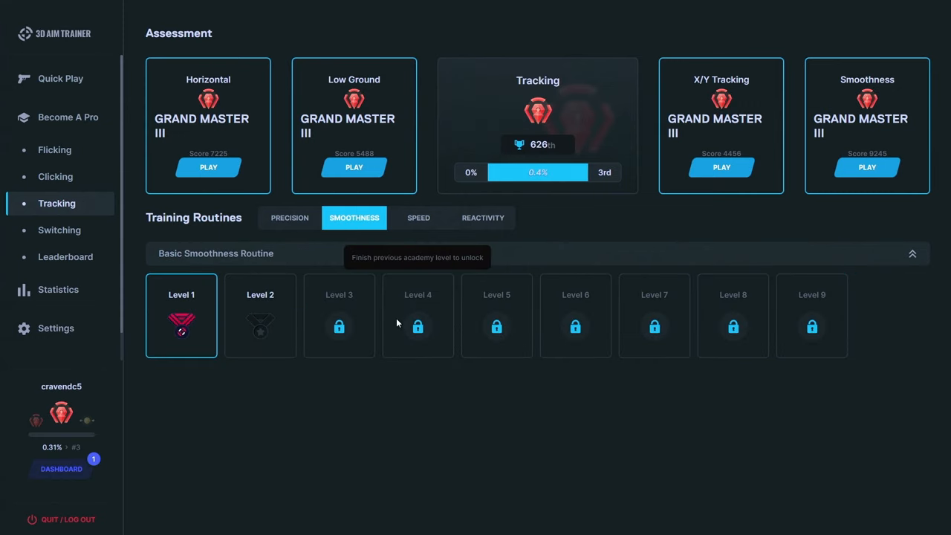
pyautogui.moveTo(400, 314)
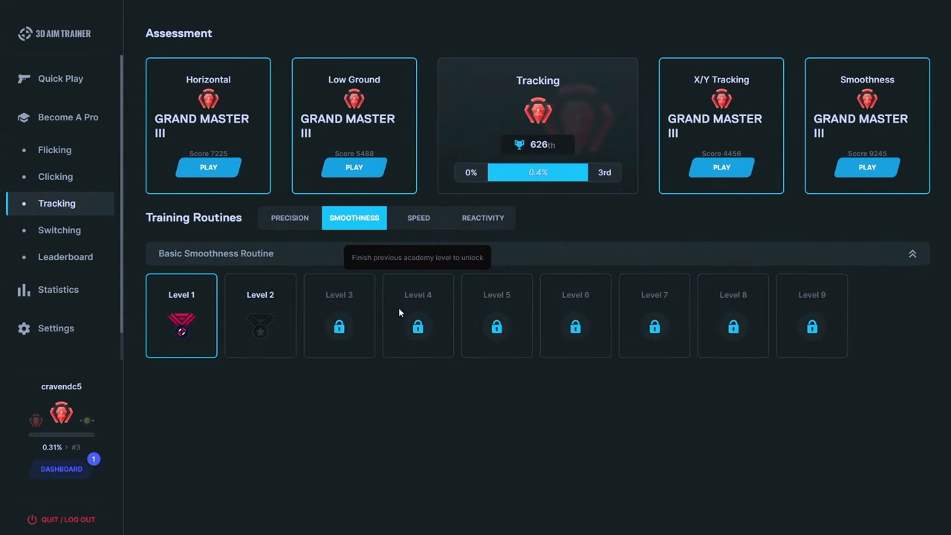
pyautogui.moveTo(404, 236)
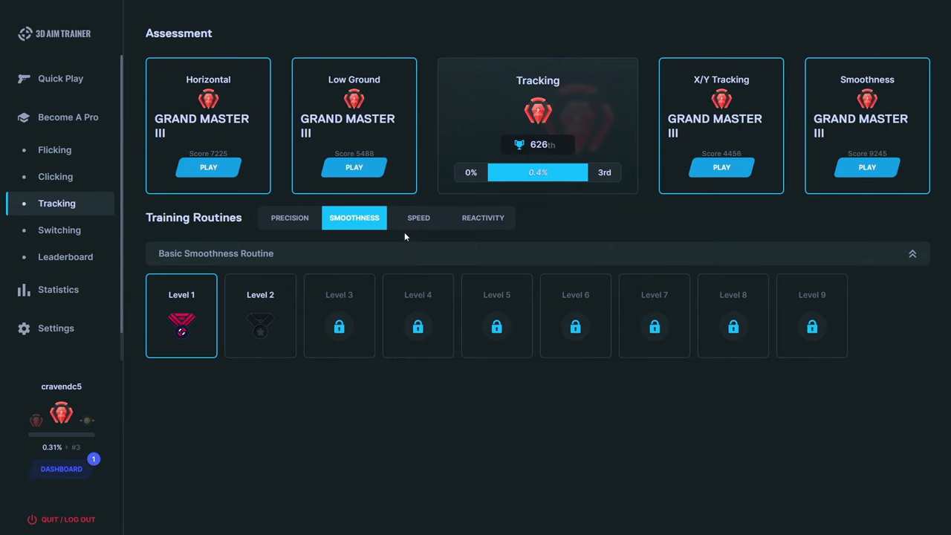
pyautogui.click(483, 218)
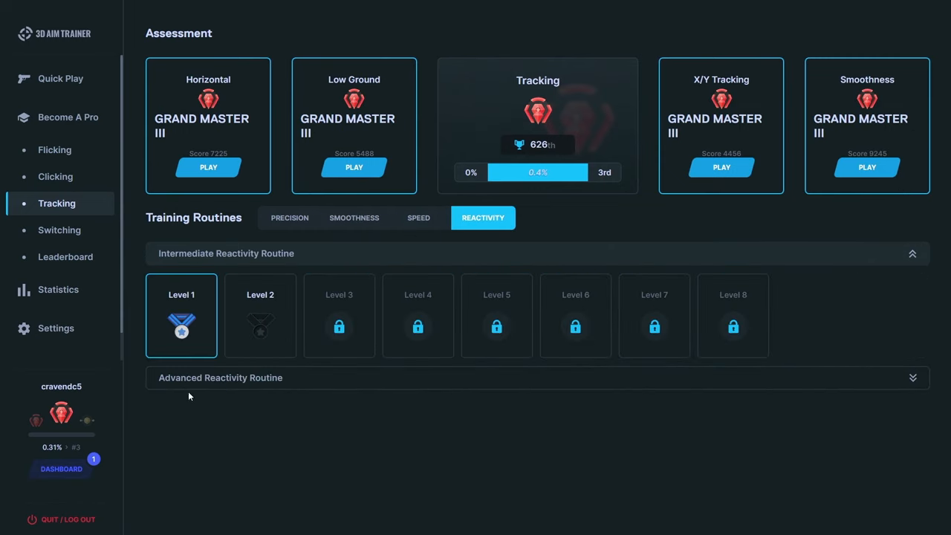
pyautogui.moveTo(926, 240)
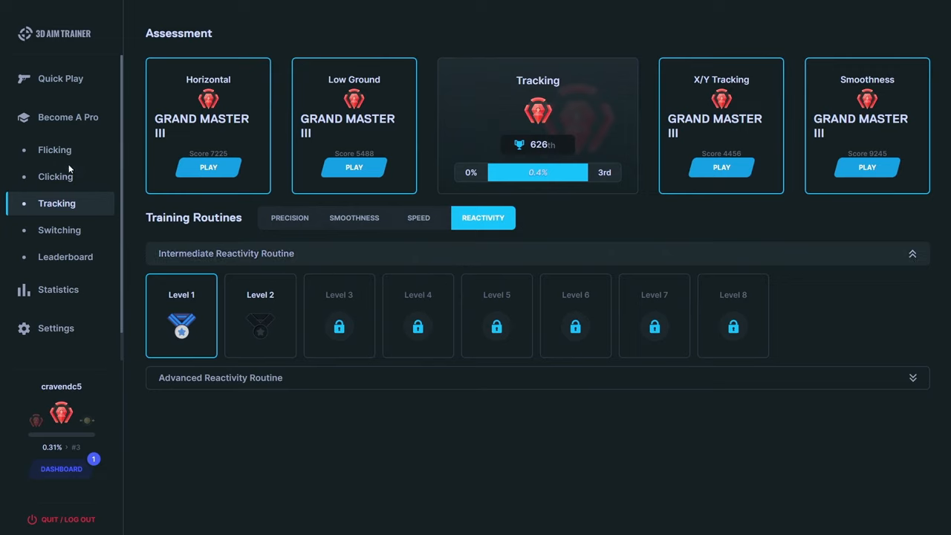
pyautogui.moveTo(290, 309)
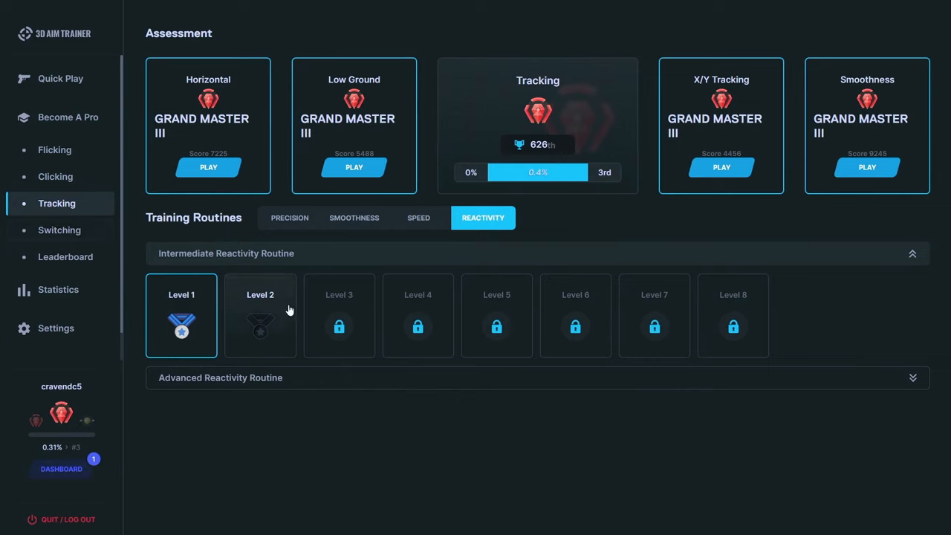
pyautogui.moveTo(290, 308)
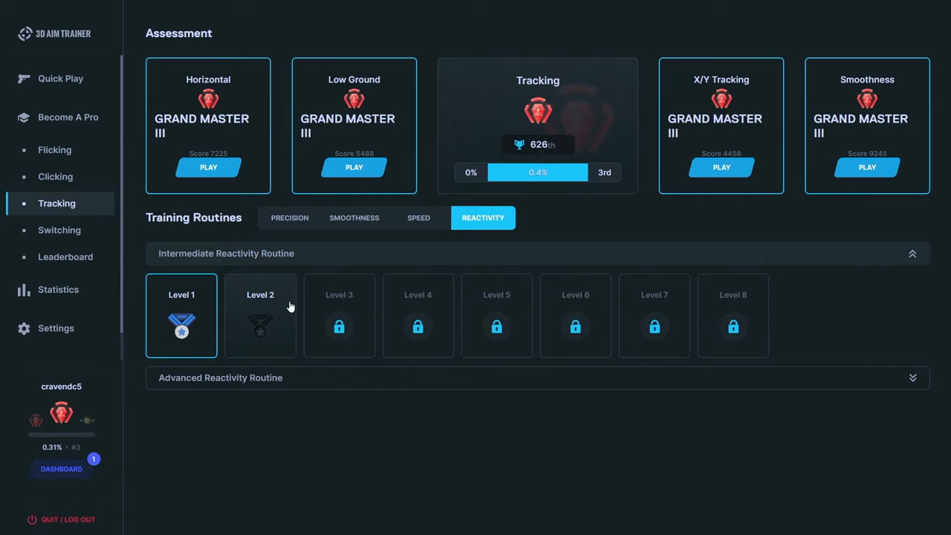
pyautogui.moveTo(466, 424)
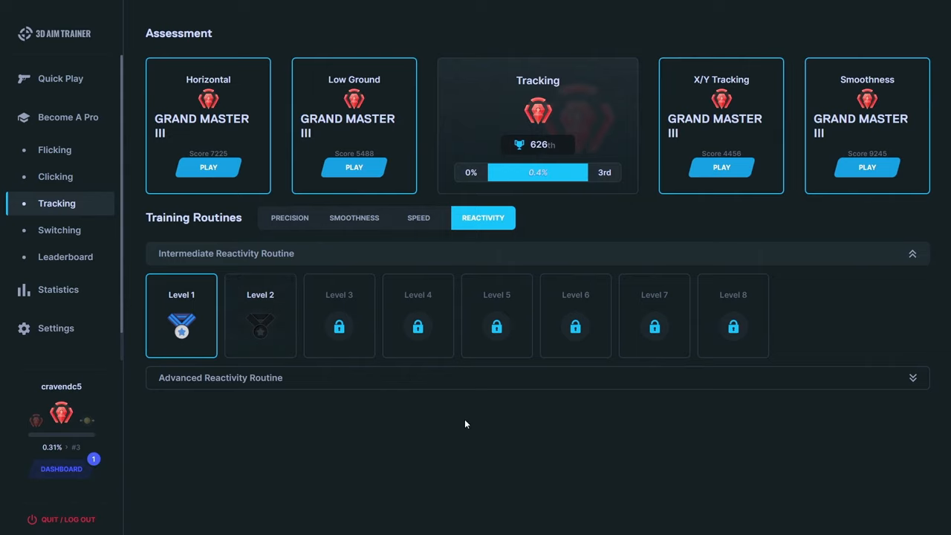
pyautogui.moveTo(456, 443)
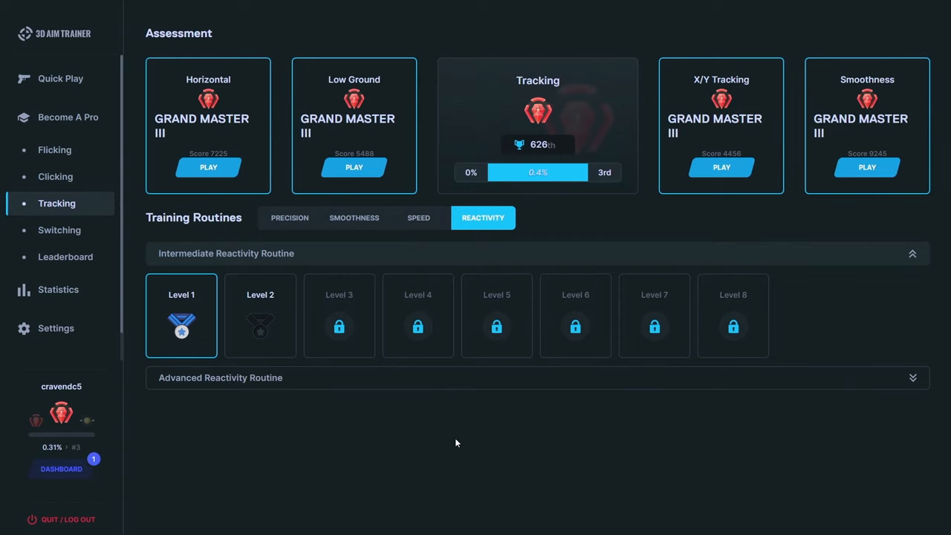
pyautogui.moveTo(407, 248)
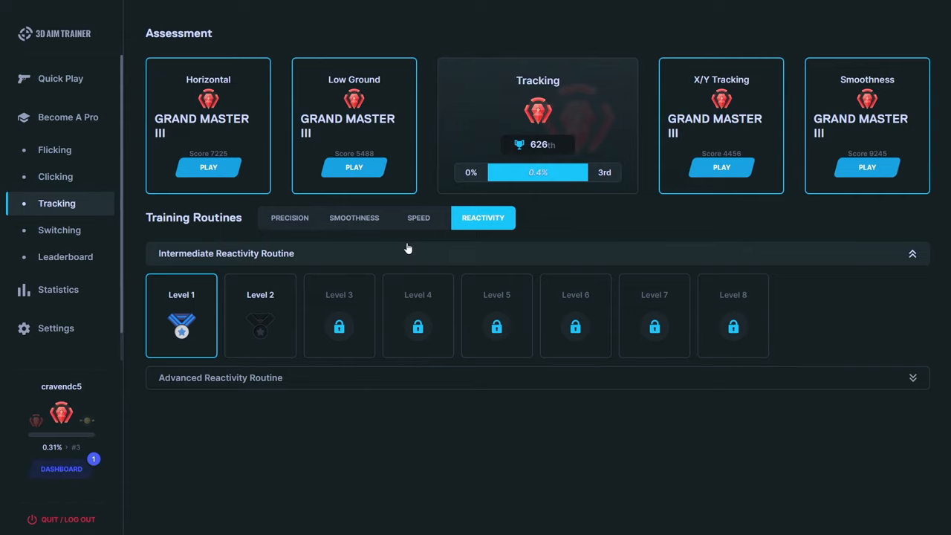
pyautogui.moveTo(382, 256)
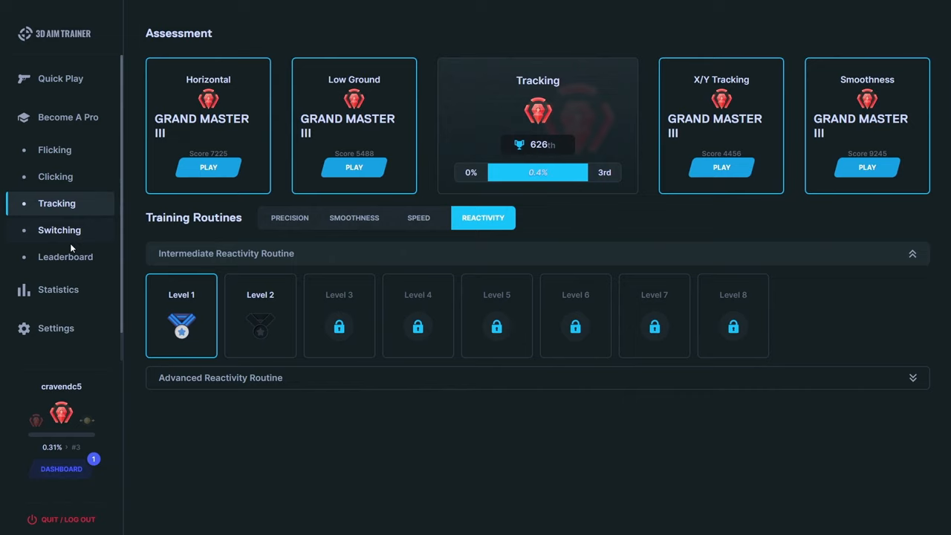
pyautogui.moveTo(210, 295)
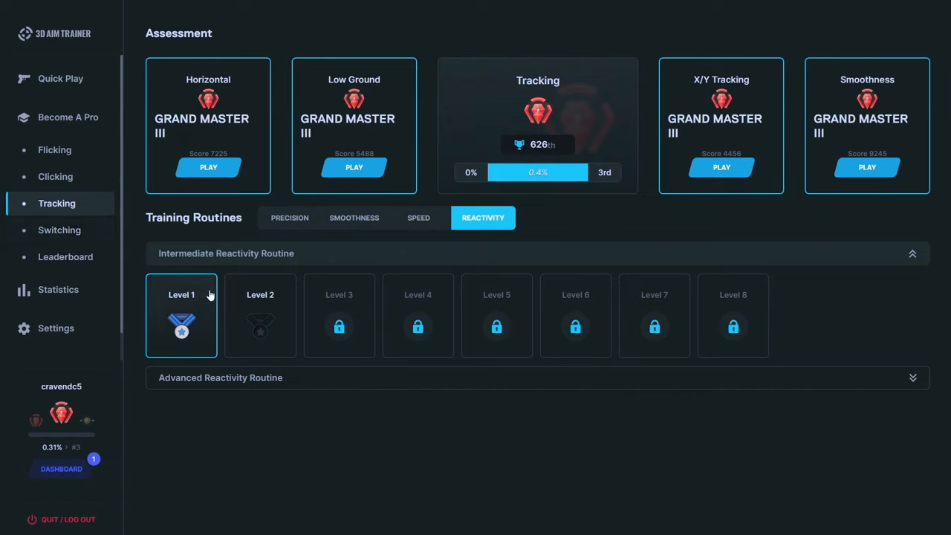
pyautogui.moveTo(338, 326)
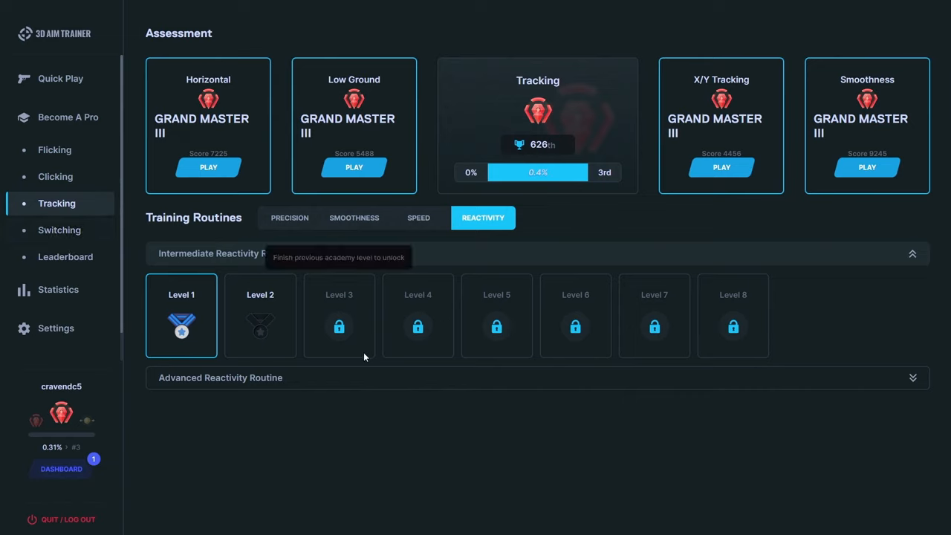
pyautogui.moveTo(375, 361)
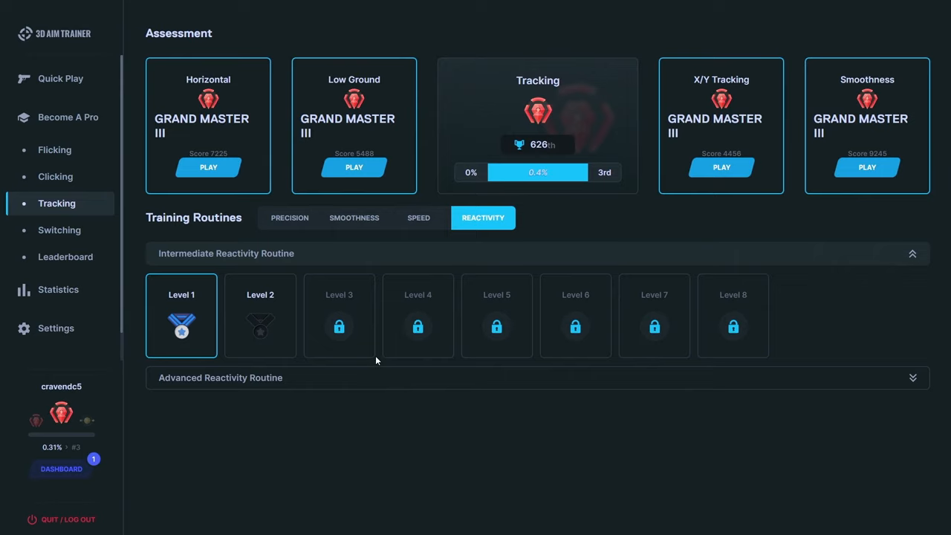
pyautogui.click(182, 316)
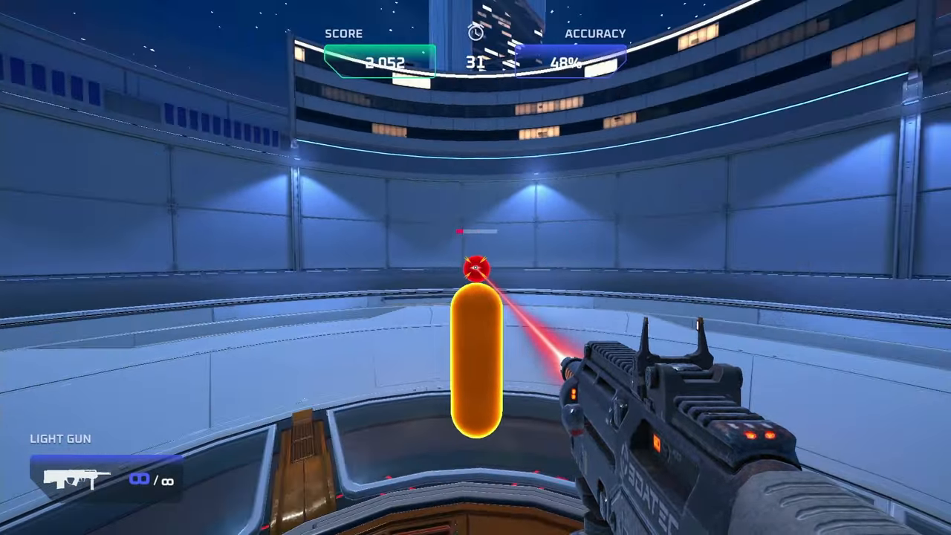
# Shoot the moving capsule target, then start the Low Ground assessment test
pyautogui.click(475, 267)
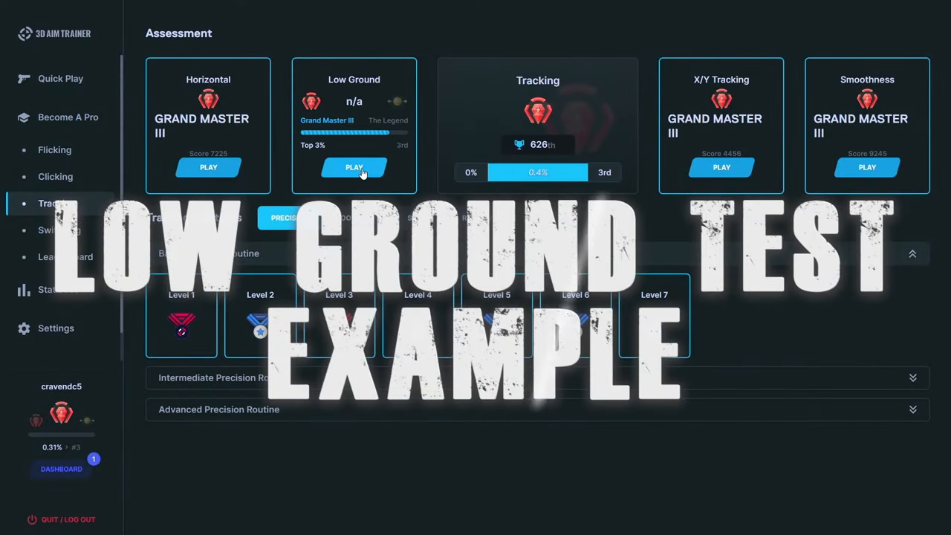
pyautogui.click(354, 167)
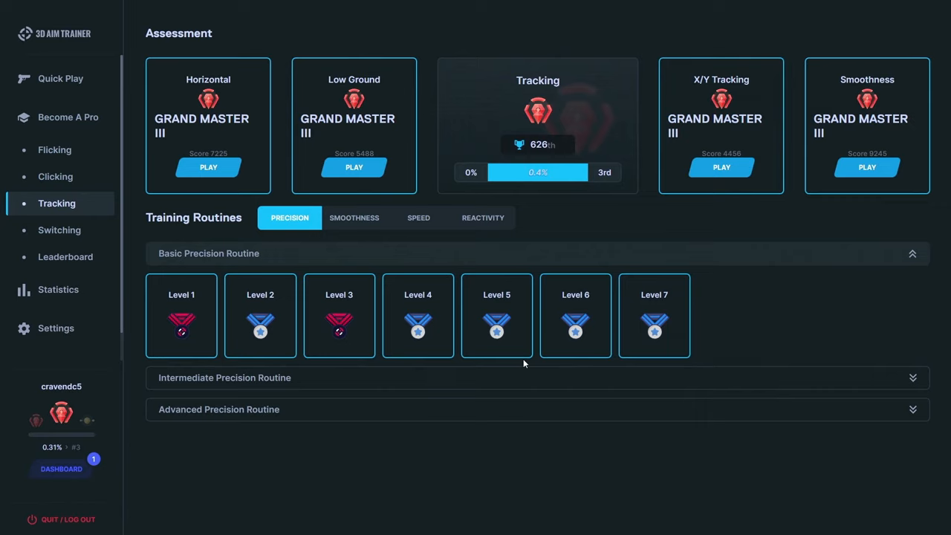
pyautogui.moveTo(322, 281)
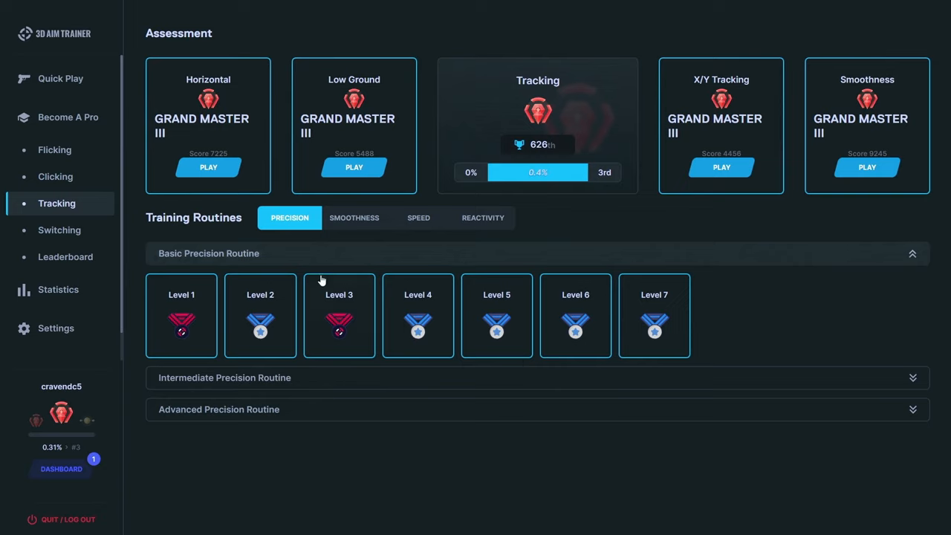
pyautogui.moveTo(360, 273)
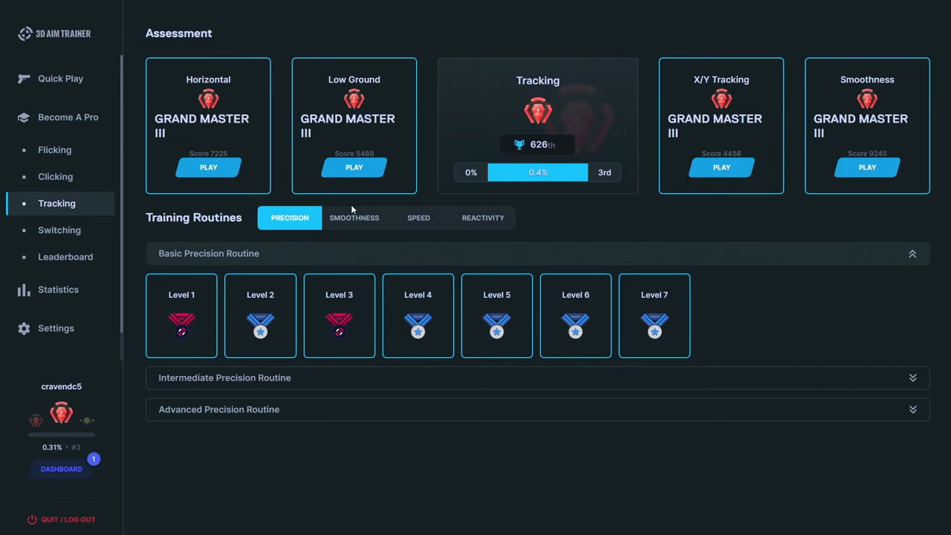
pyautogui.moveTo(354, 134)
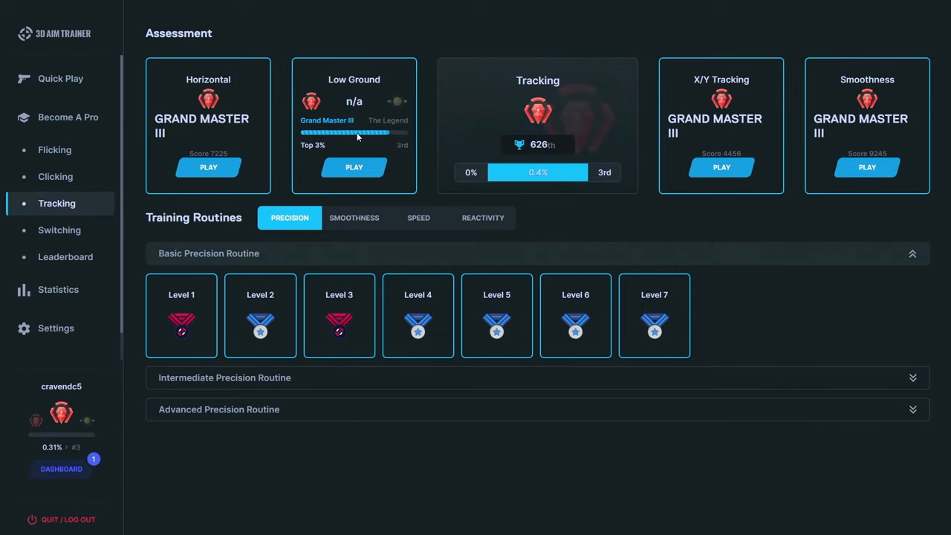
pyautogui.click(720, 166)
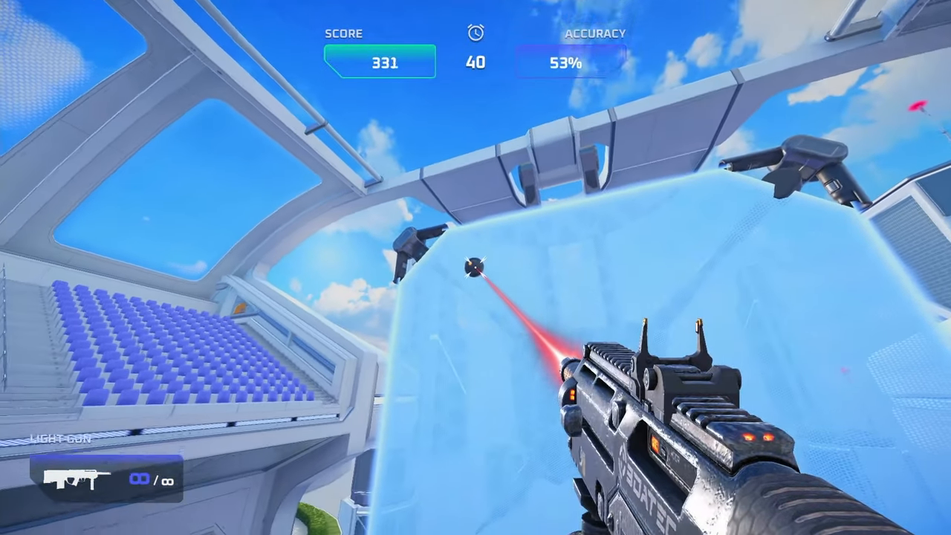
# Shoot the target to play through the Low Ground assessment
pyautogui.click(476, 267)
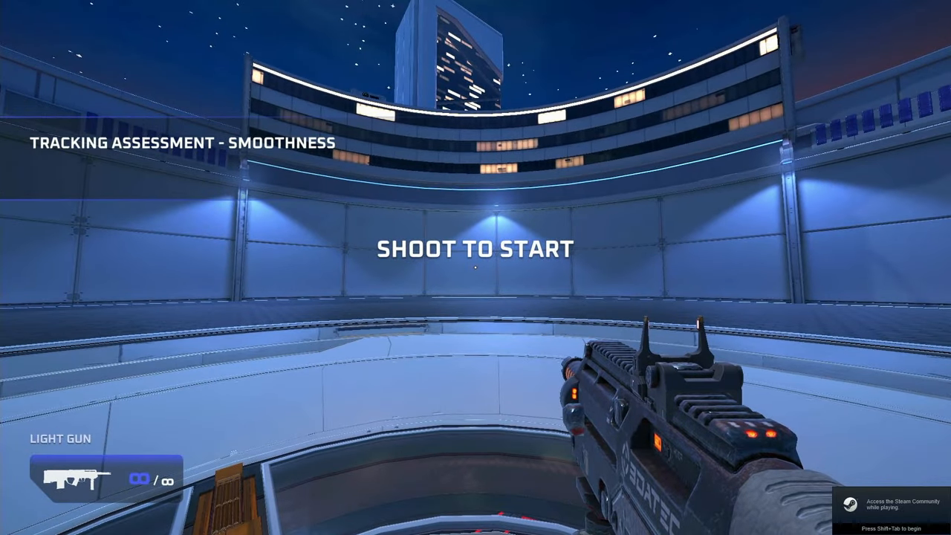
# Start the Smoothness assessment round and keep firing at the capsule target
pyautogui.click(475, 268)
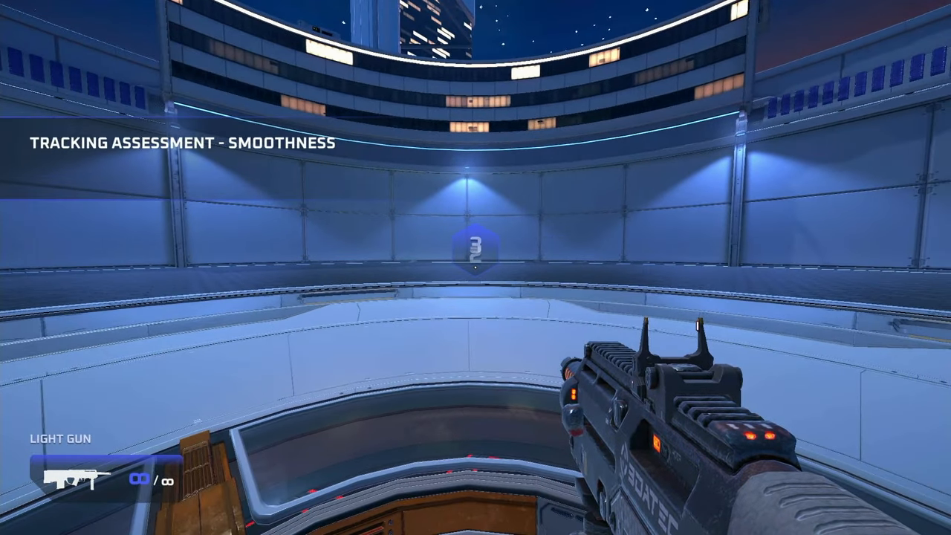
pyautogui.click(475, 268)
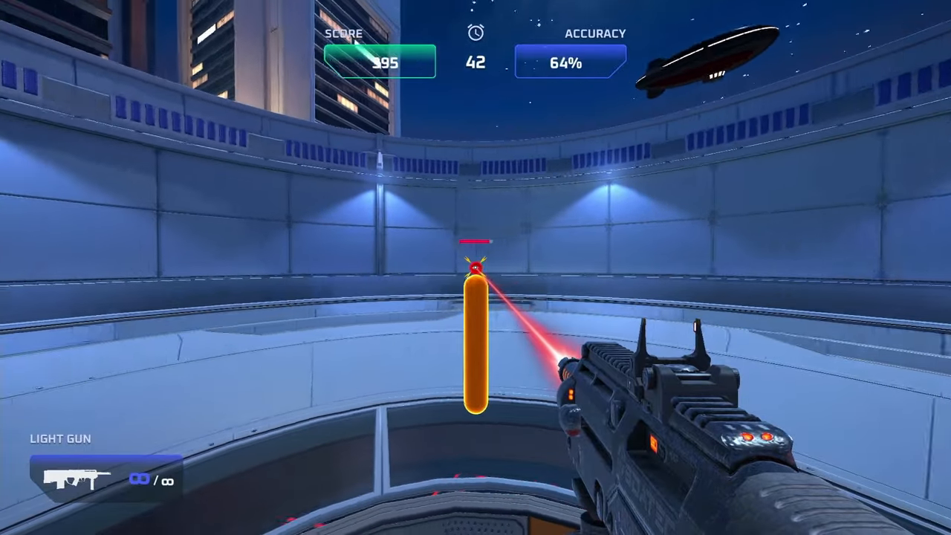
pyautogui.click(476, 268)
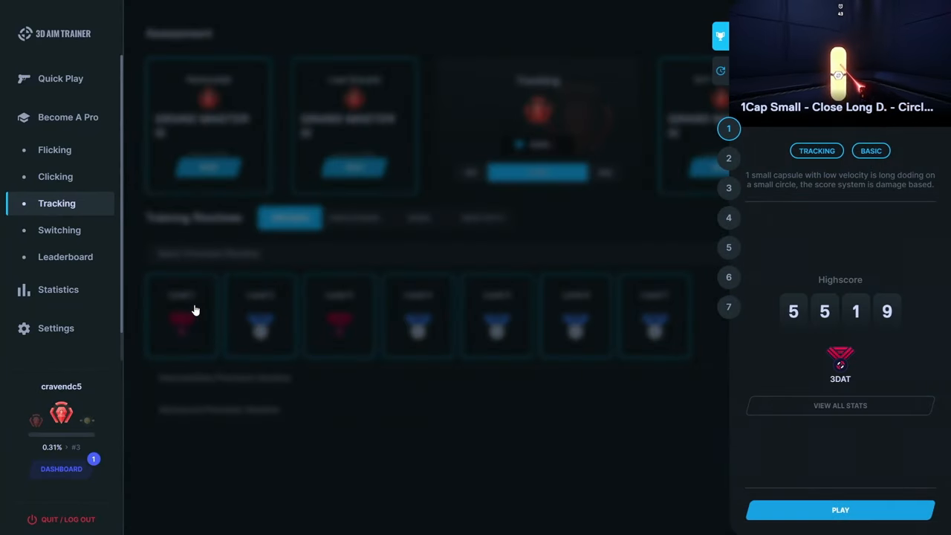
# Play Basic Precision Level 1, shooting the capsule target to score 5443
pyautogui.click(839, 510)
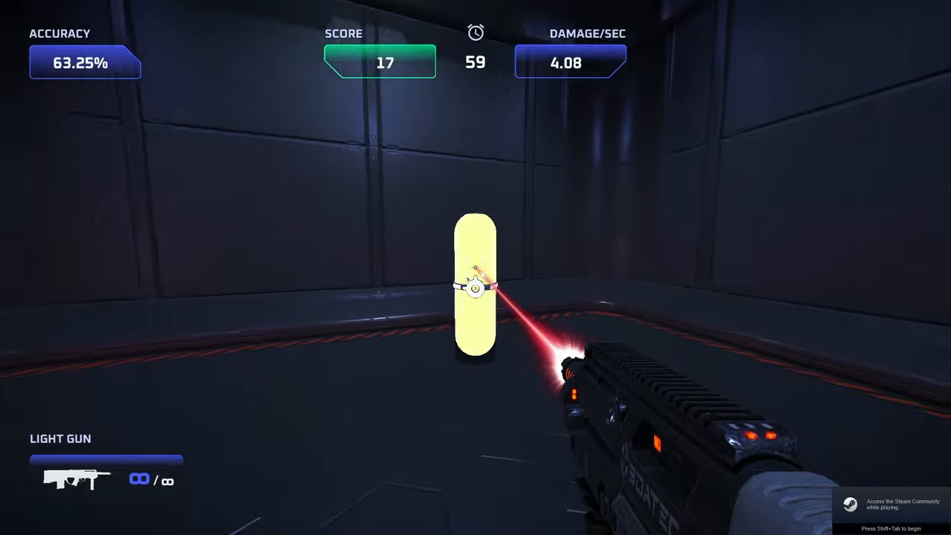
pyautogui.click(475, 279)
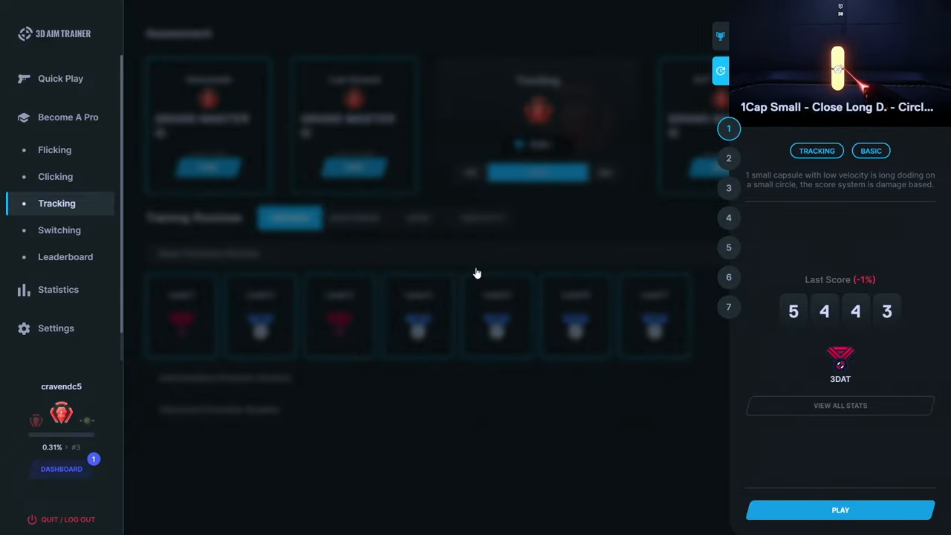
# Launch the next basic tracking run and begin shooting its capsule target
pyautogui.click(840, 510)
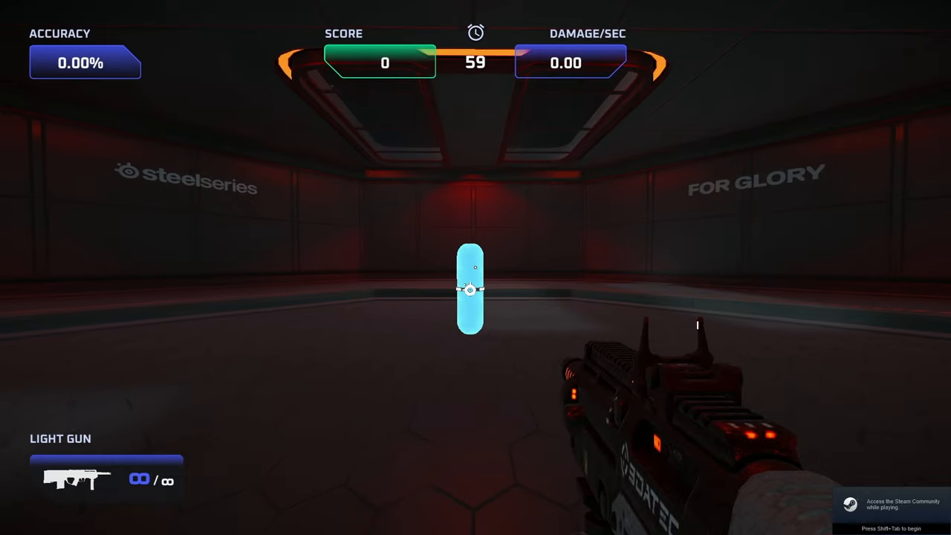
pyautogui.click(476, 290)
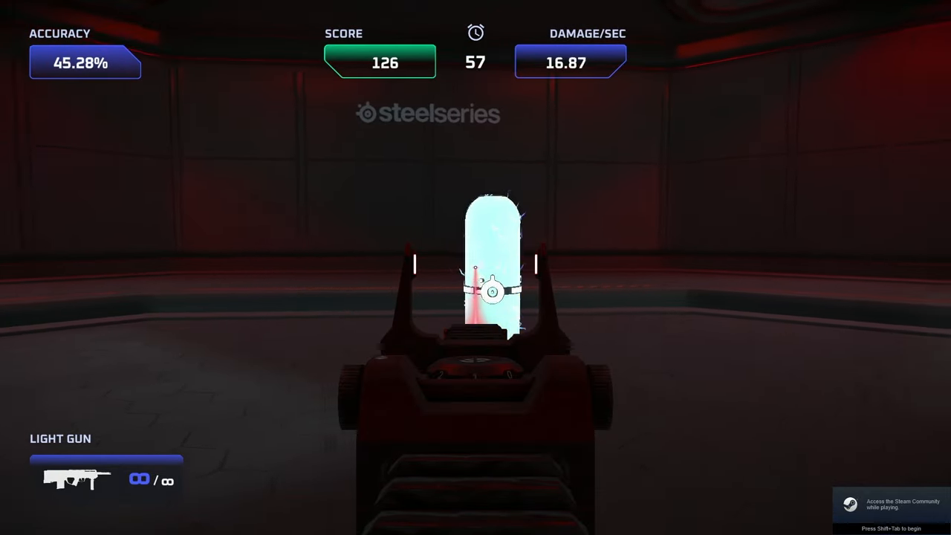